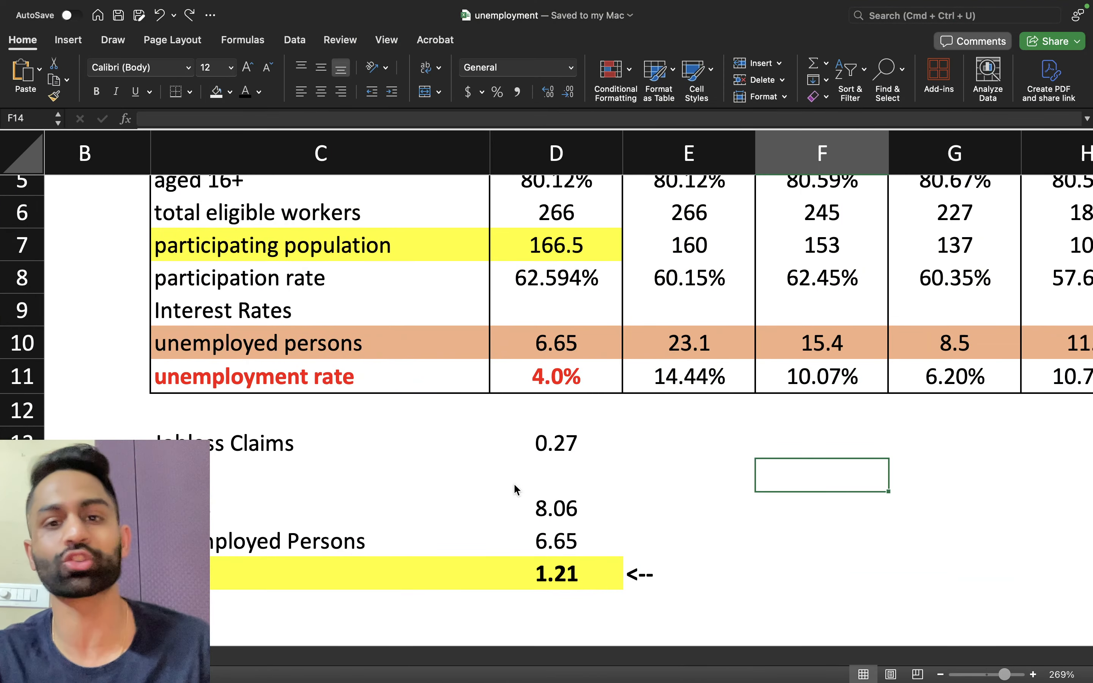
Switch to the Econoday Employment Situation report showing the 4.1% unemployment rate.
click(907, 67)
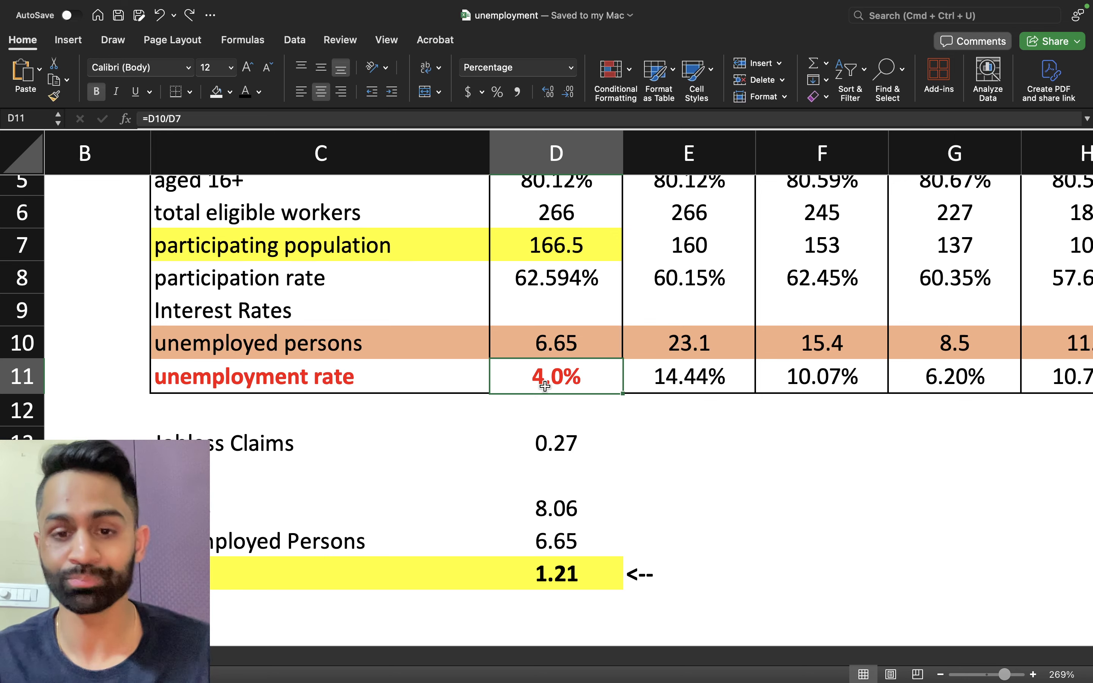
click(517, 67)
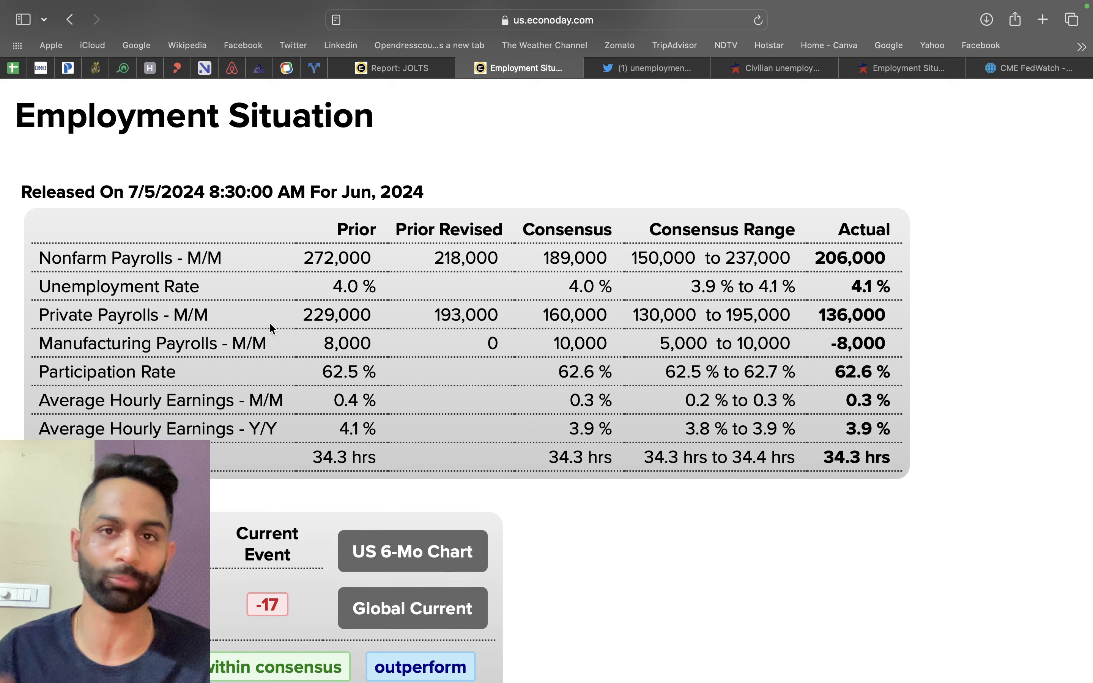
mouse_move(815, 258)
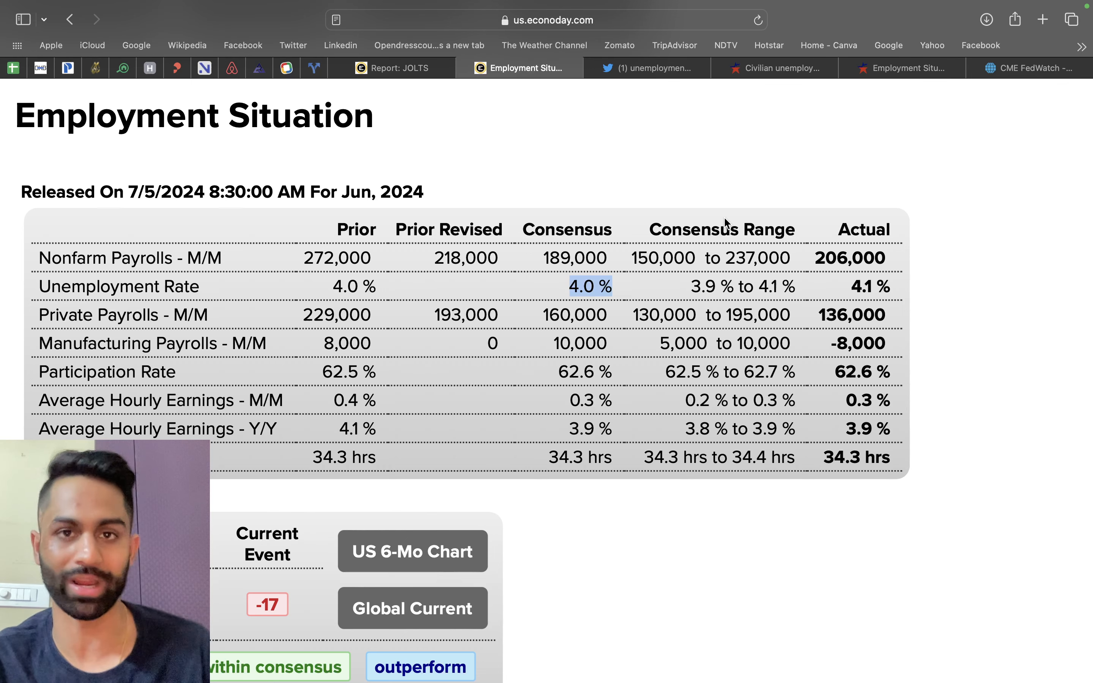
View the BLS civilian unemployment chart since 2018, then return to the spreadsheet.
click(773, 67)
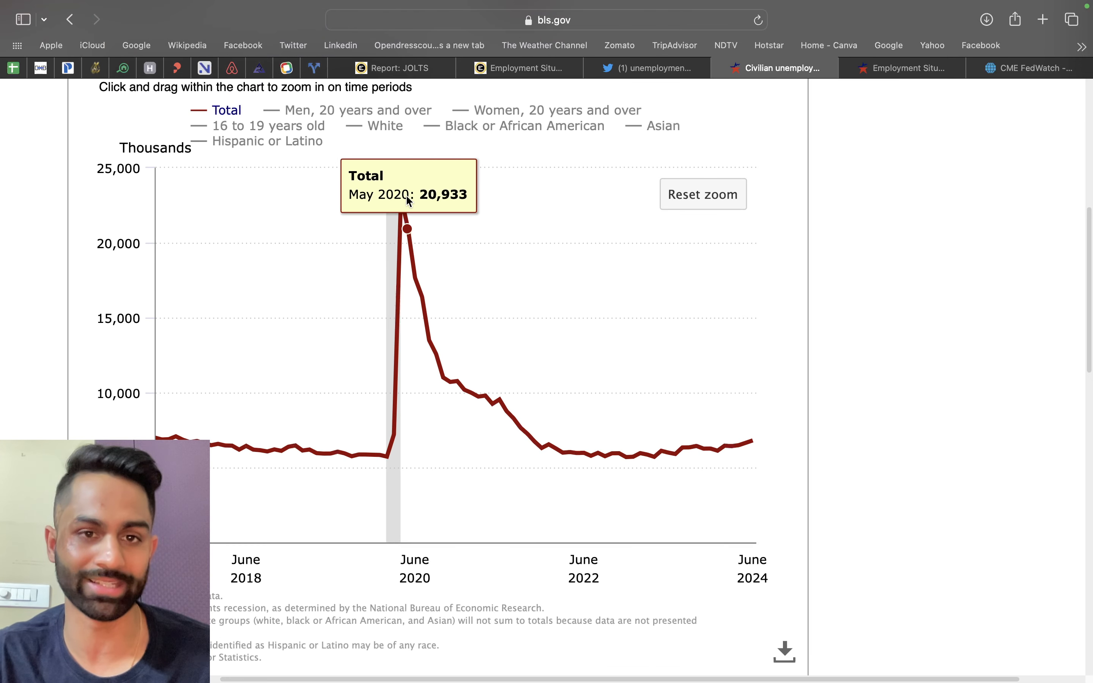
mouse_move(405, 197)
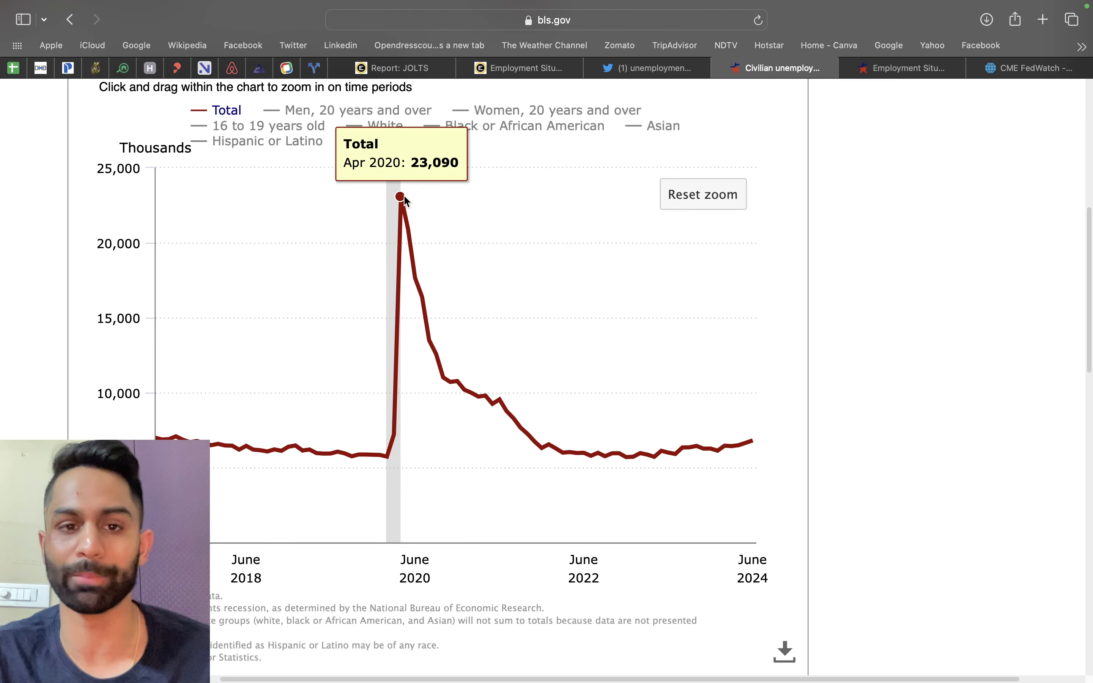
mouse_move(605, 454)
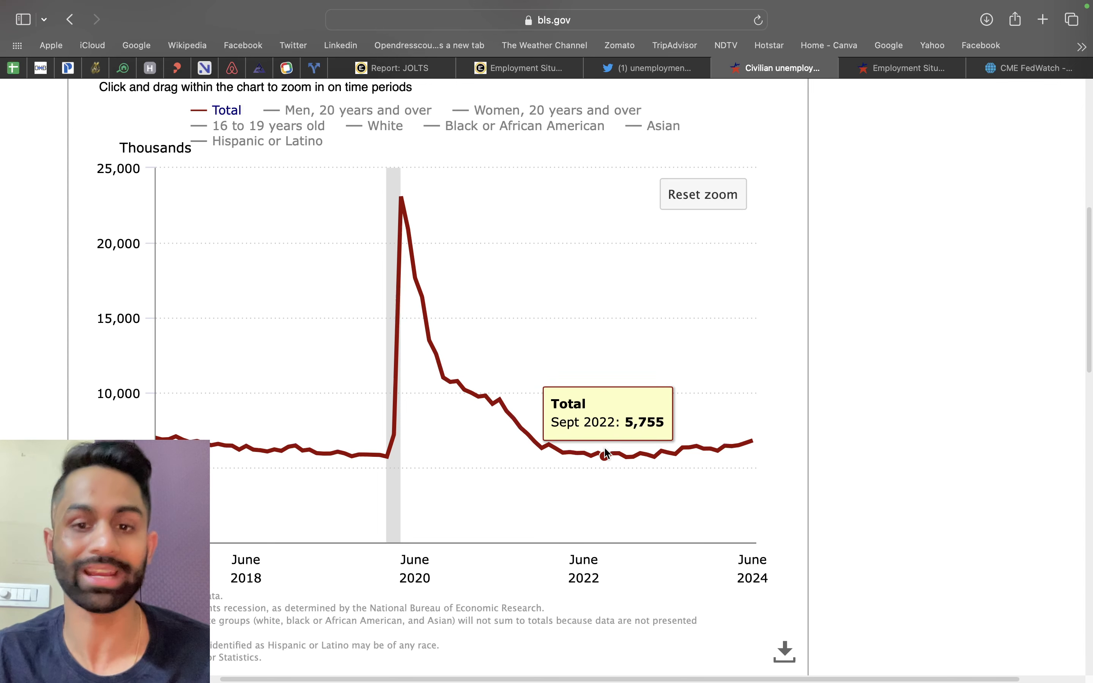
mouse_move(612, 454)
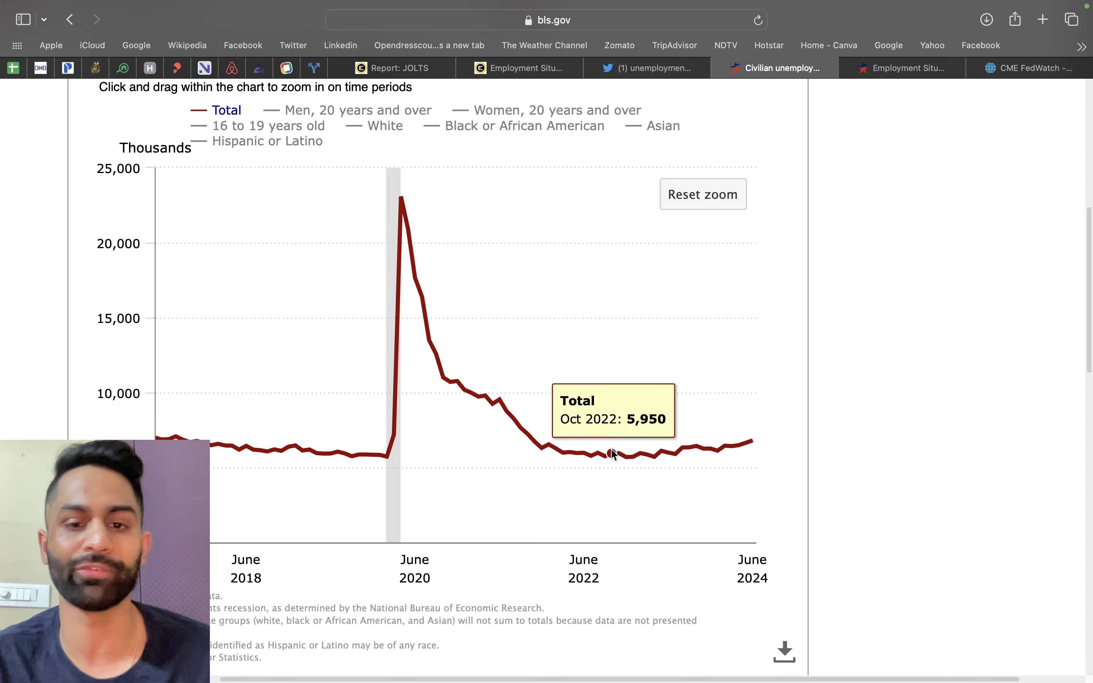
mouse_move(697, 448)
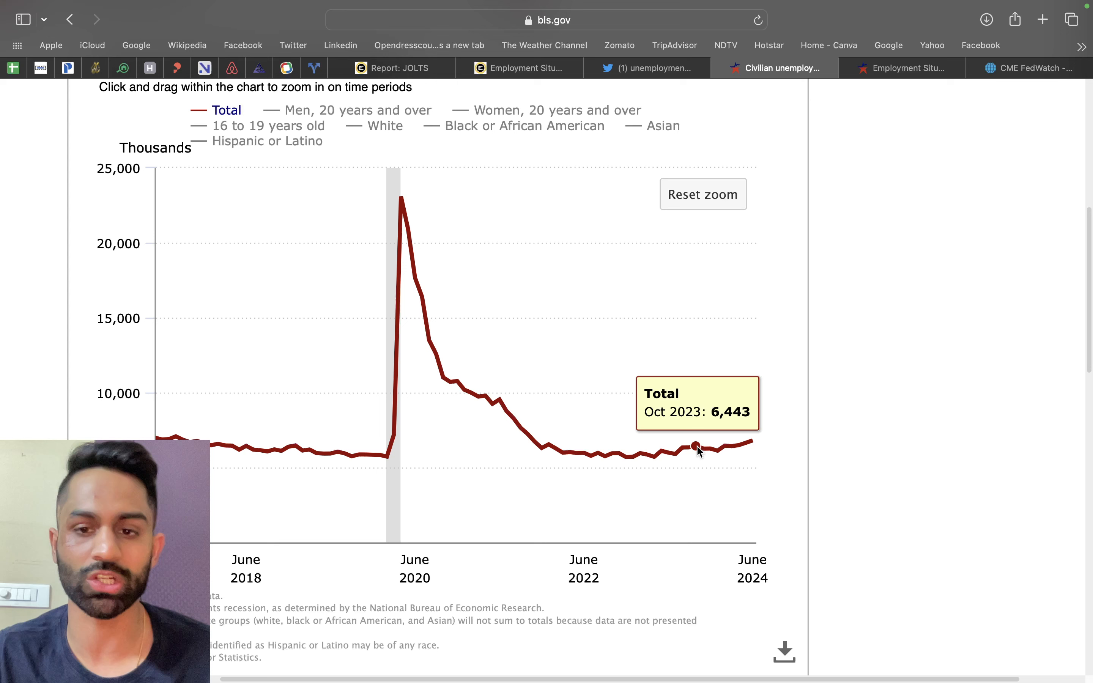
mouse_move(739, 446)
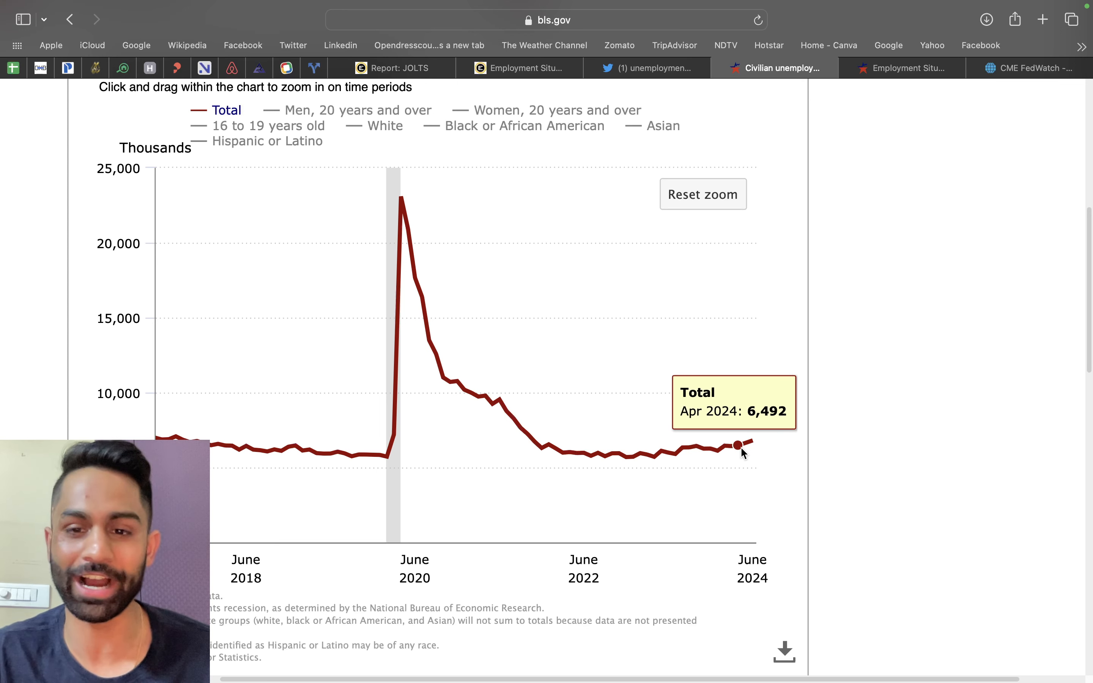
mouse_move(746, 445)
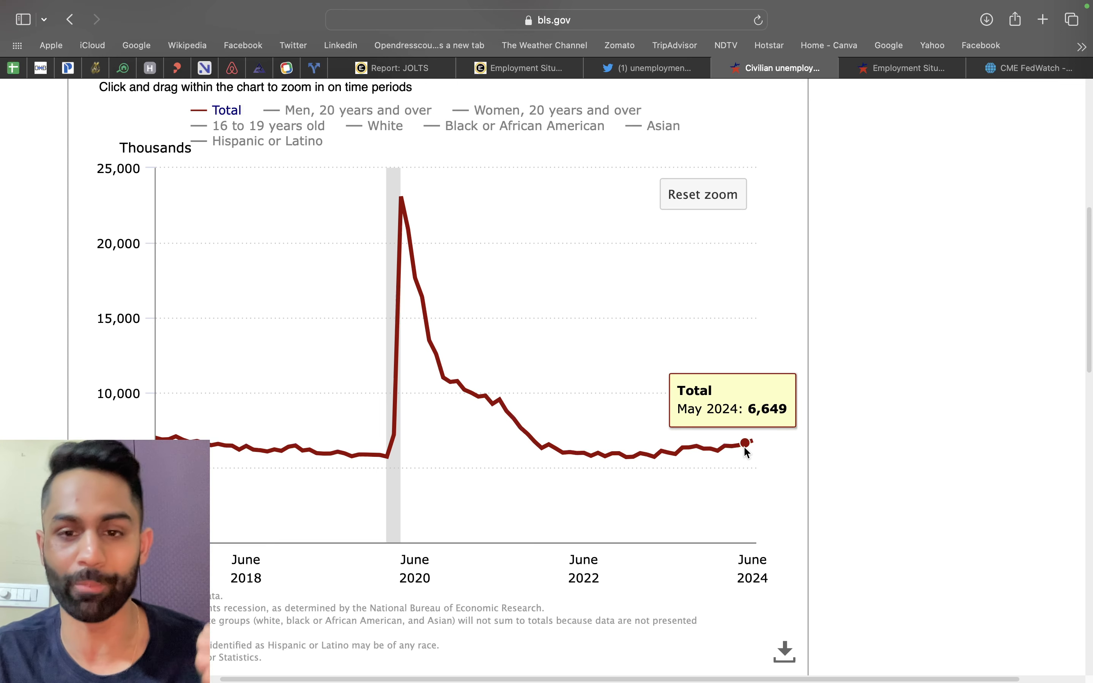
mouse_move(752, 440)
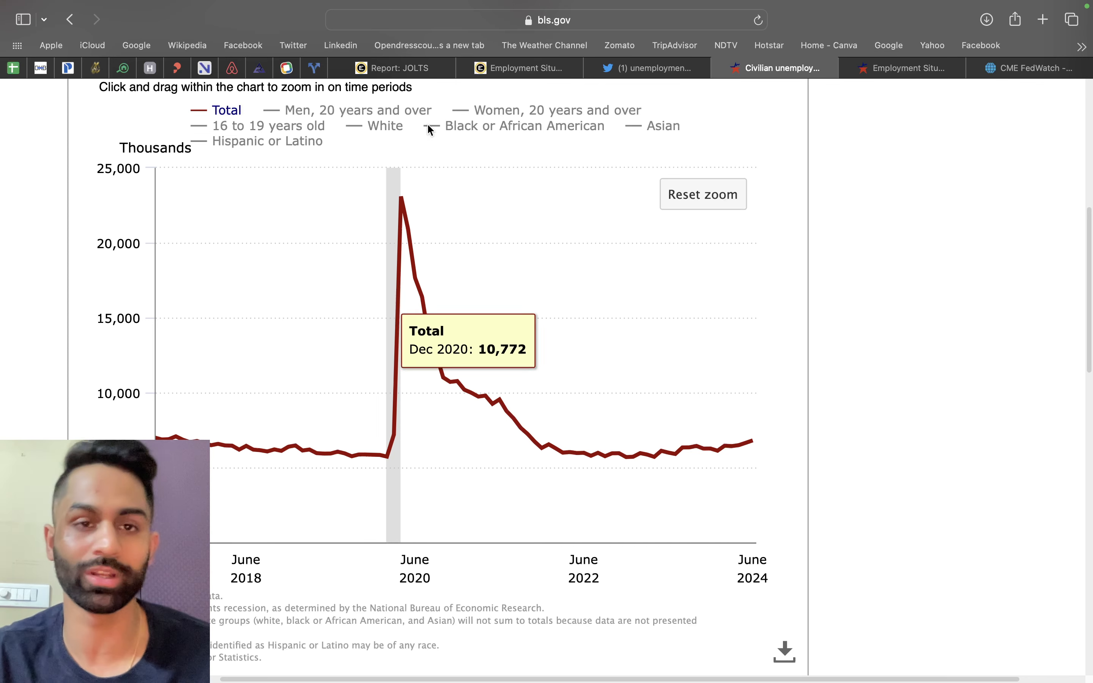
click(392, 67)
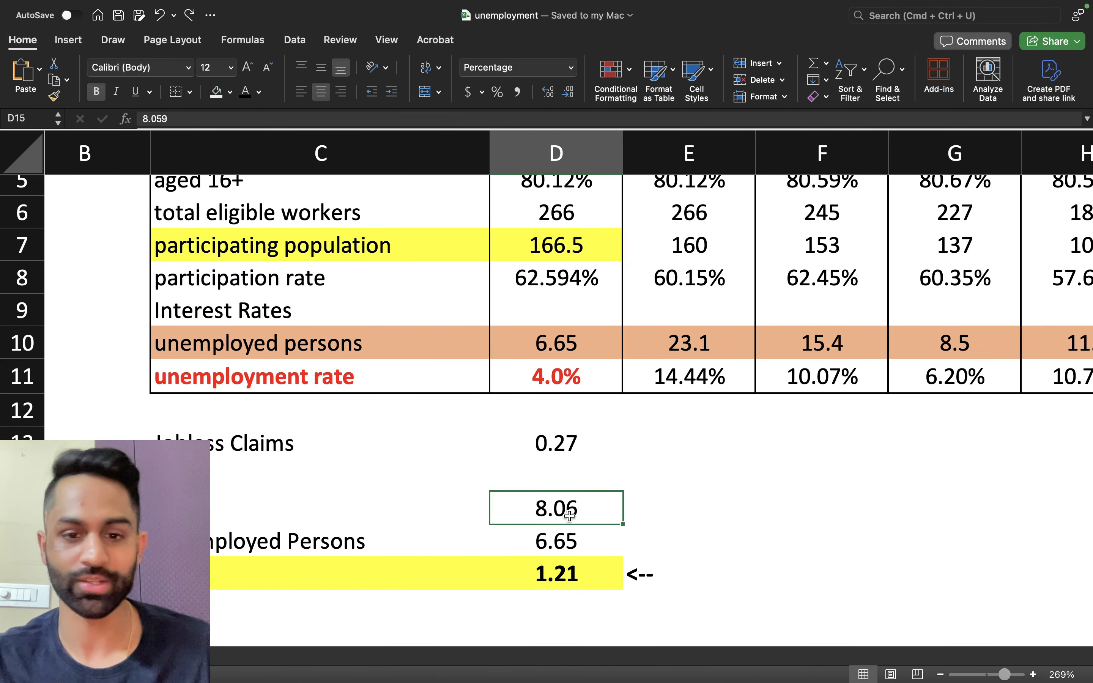
Enter 8.14 job openings and 6.811 unemployed persons in the sheet.
text(8.14)
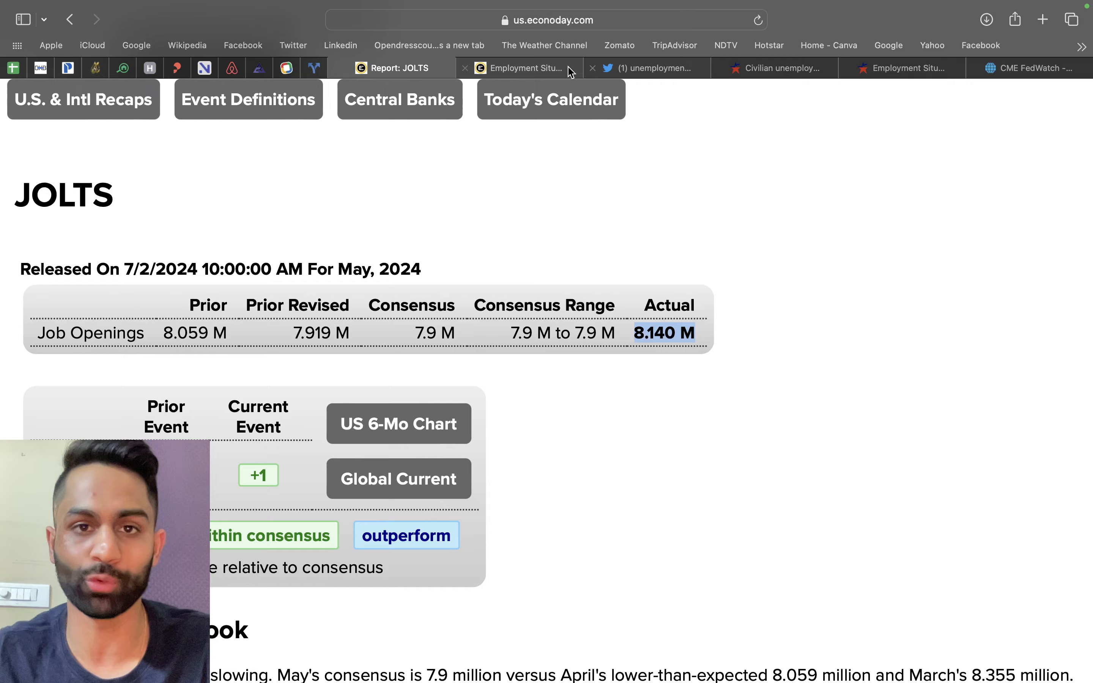
click(774, 67)
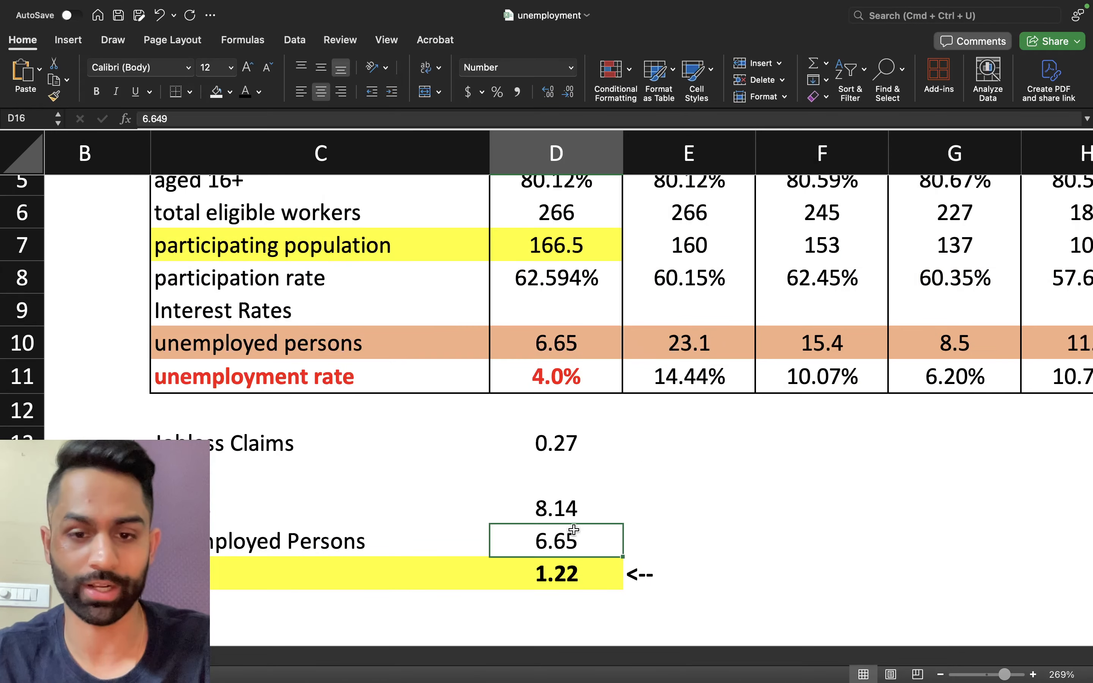
text(6.8)
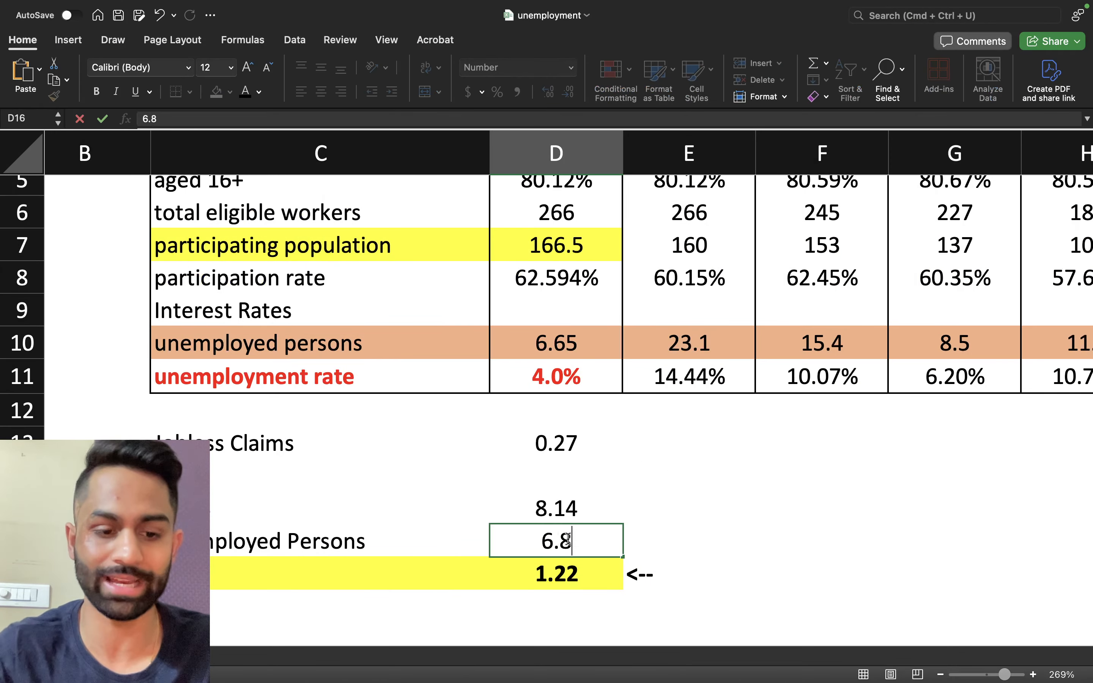
text(11)
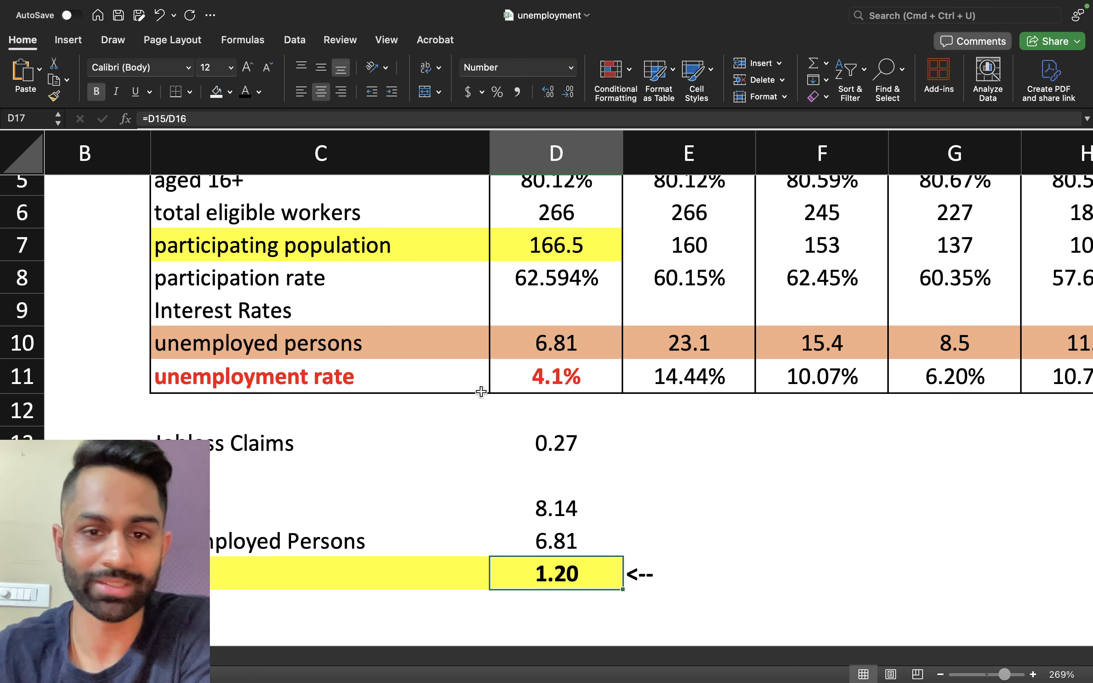
Restore unemployed persons to 6.81 and check the 4.09% rate and 1.20 ratio.
click(556, 377)
text(8)
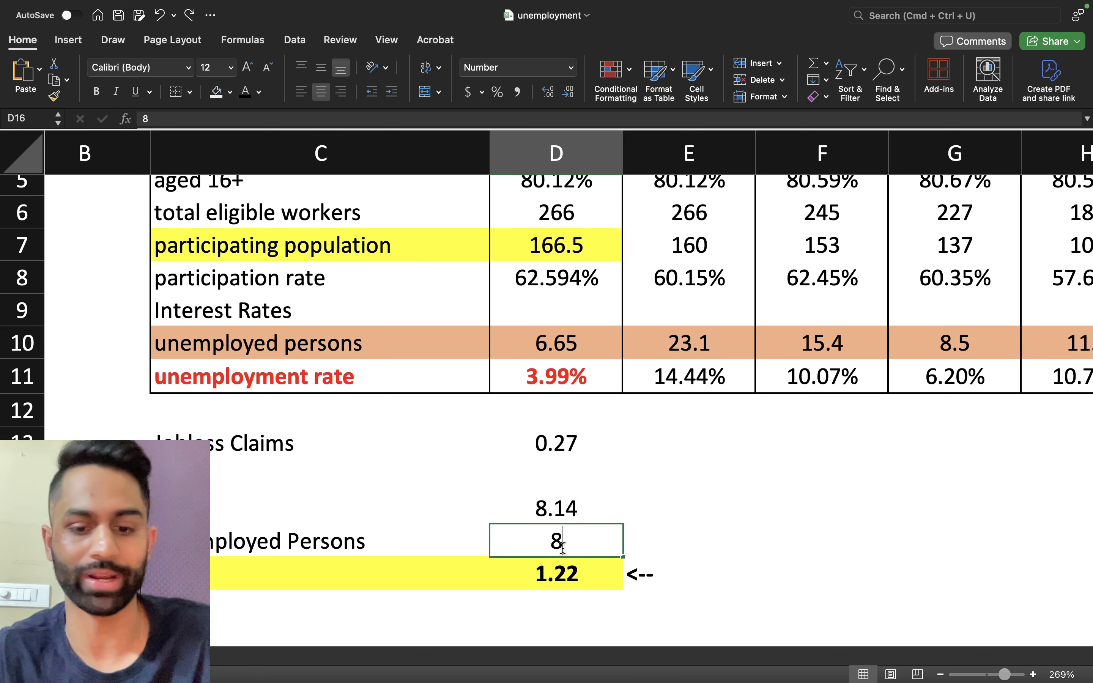
key(Return)
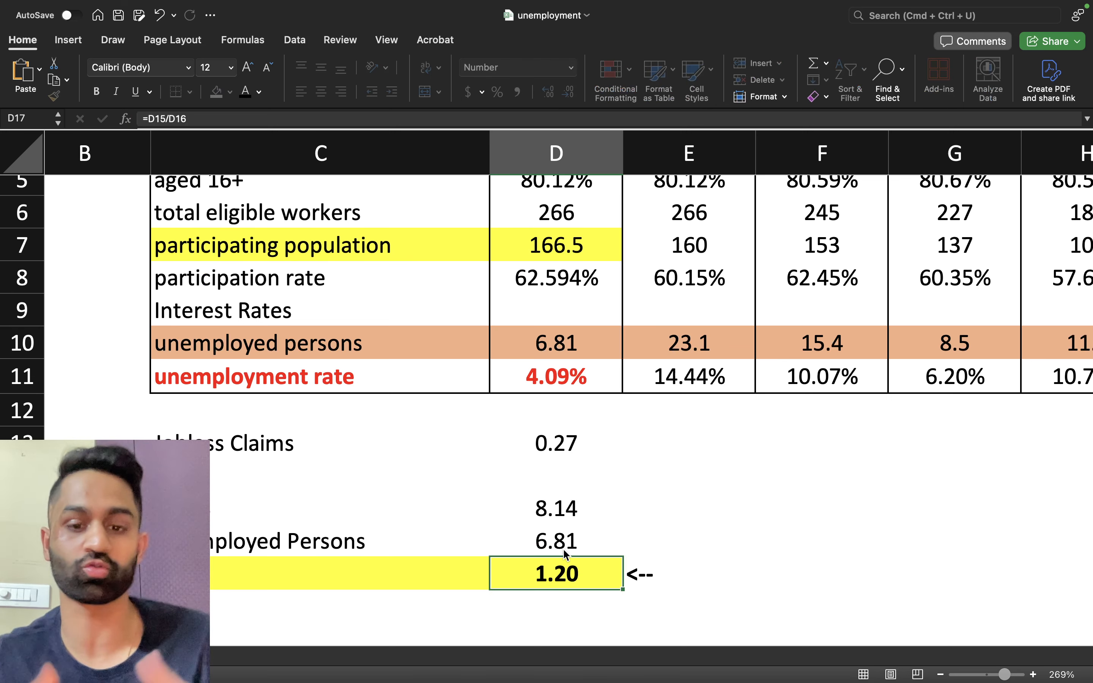
click(556, 376)
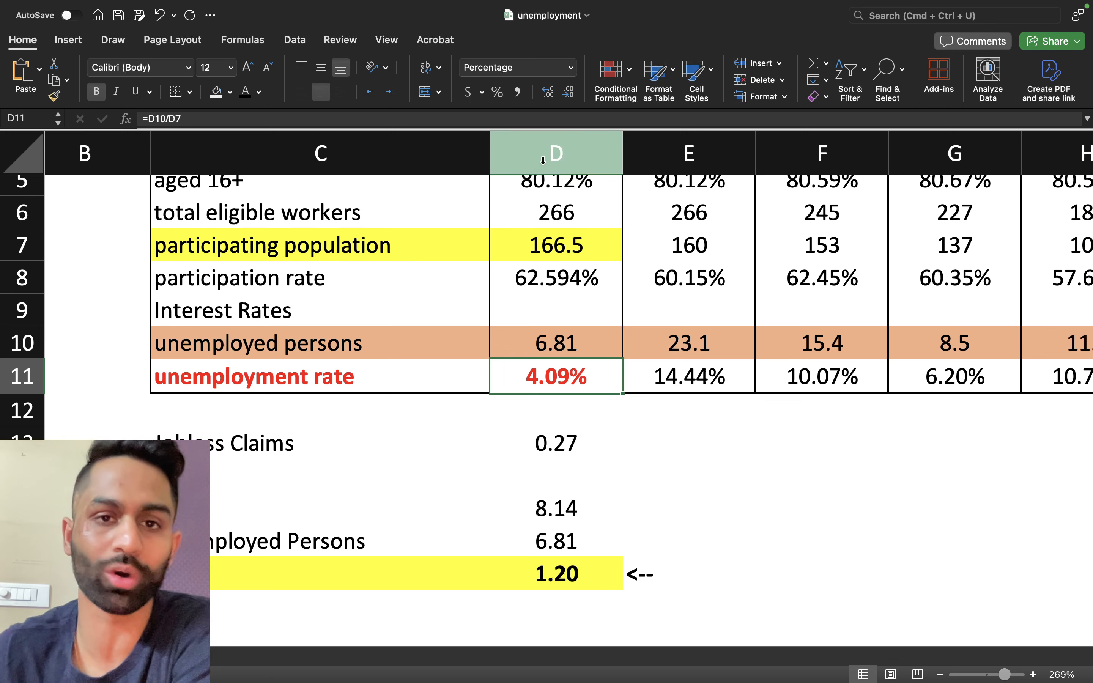
click(571, 91)
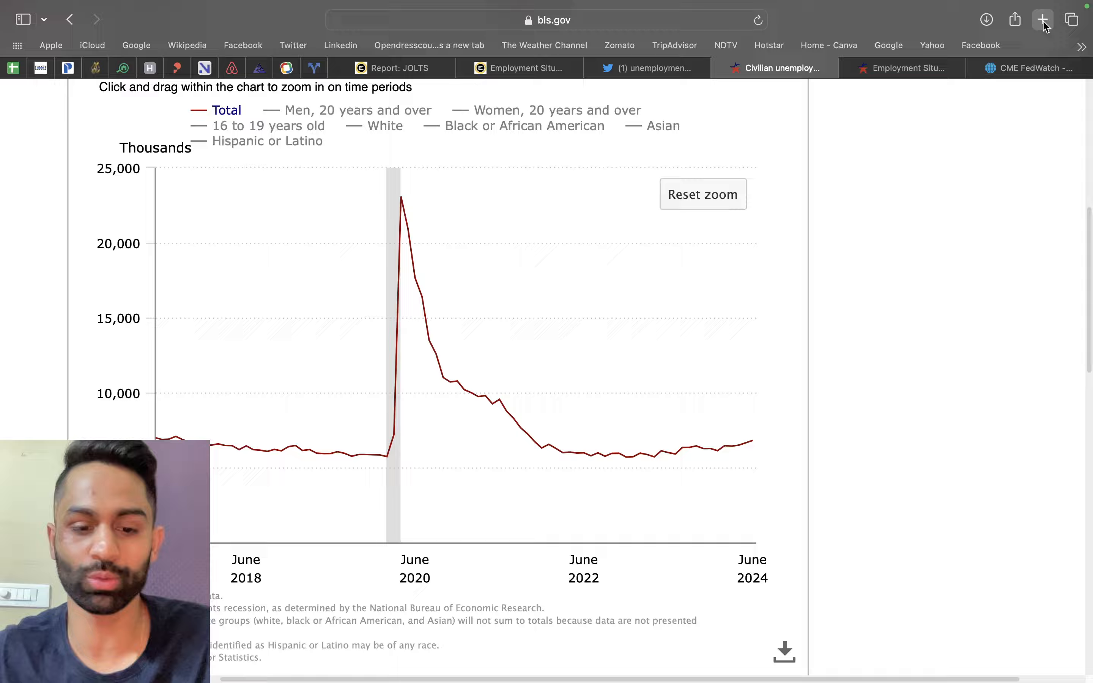
Navigate federalreserve.gov to the FOMC meeting calendars and June 2024 projections PDF.
click(1043, 20)
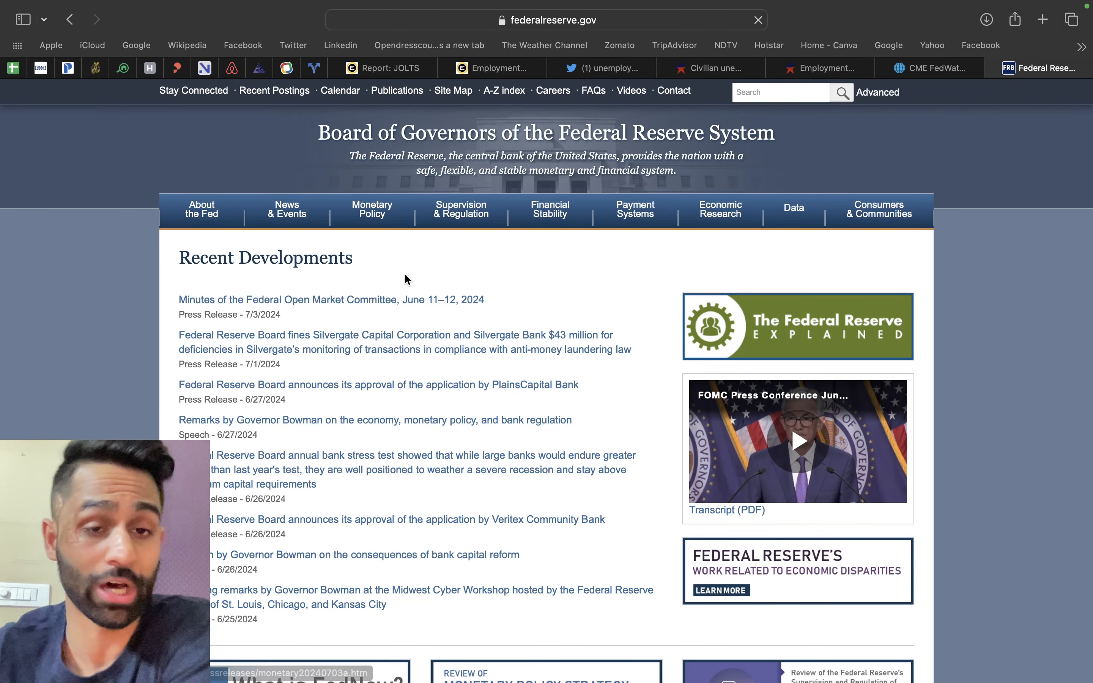
click(371, 210)
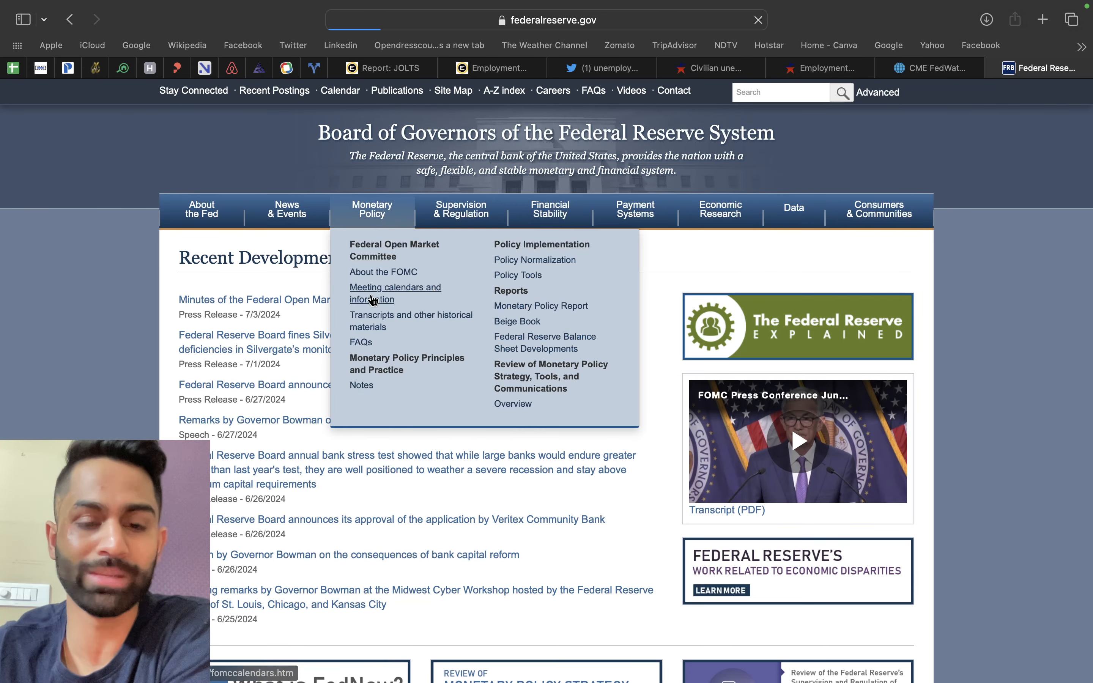
click(396, 293)
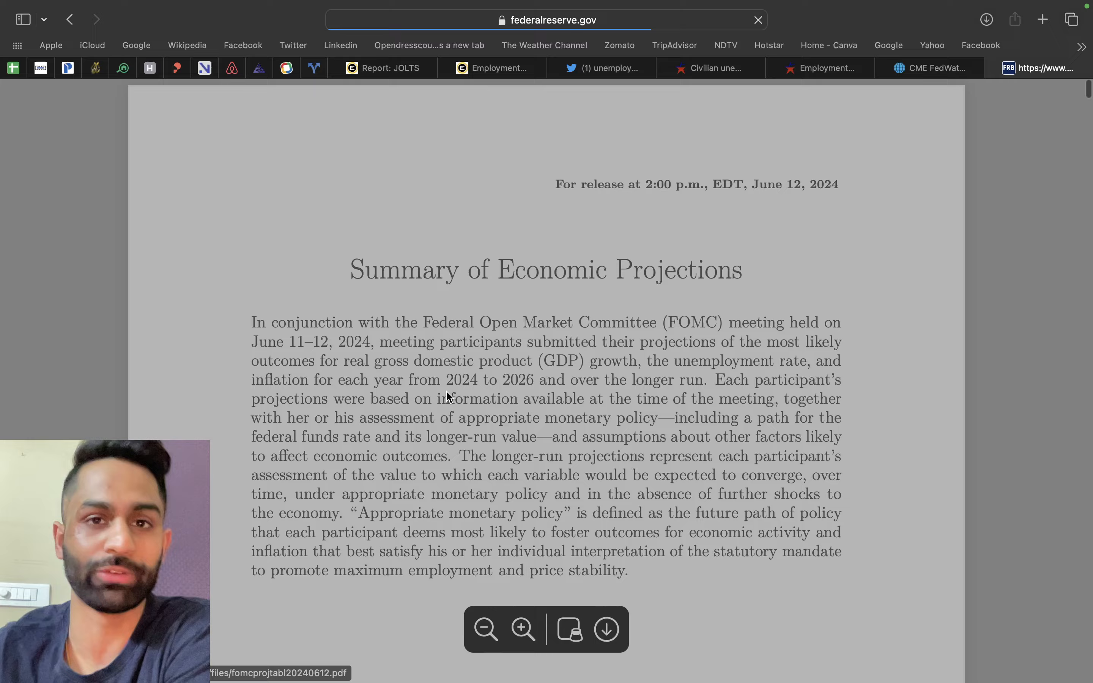
Scroll to the projections table and pick out the 2024 median unemployment rate of 4.0.
scroll(down, 3)
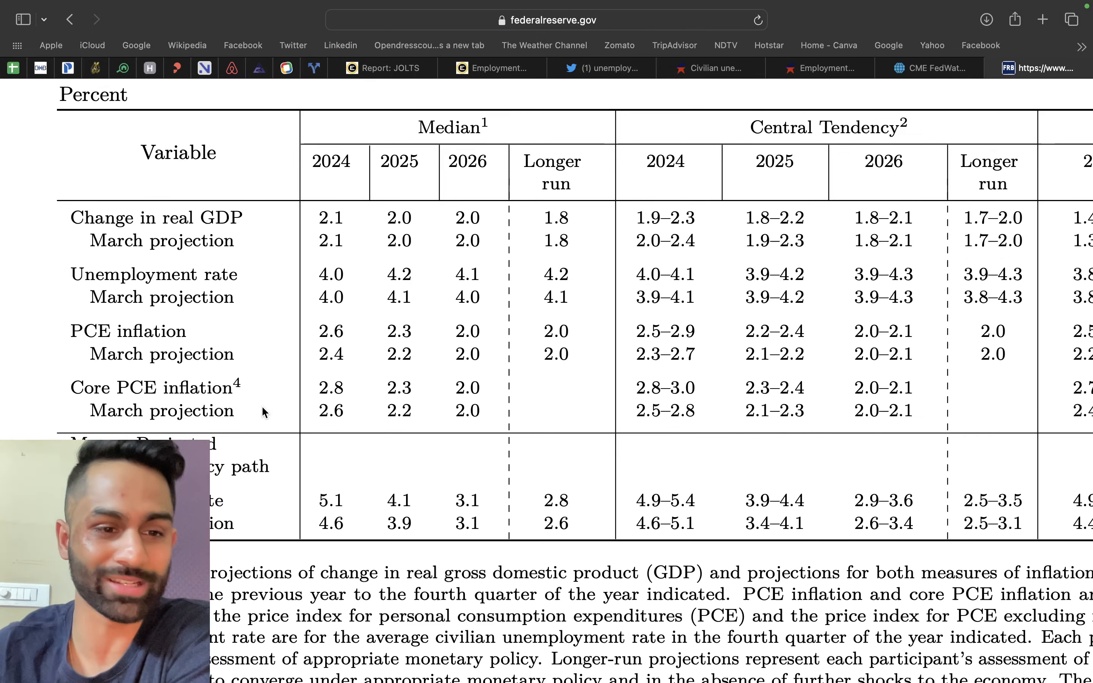
scroll(up, 3)
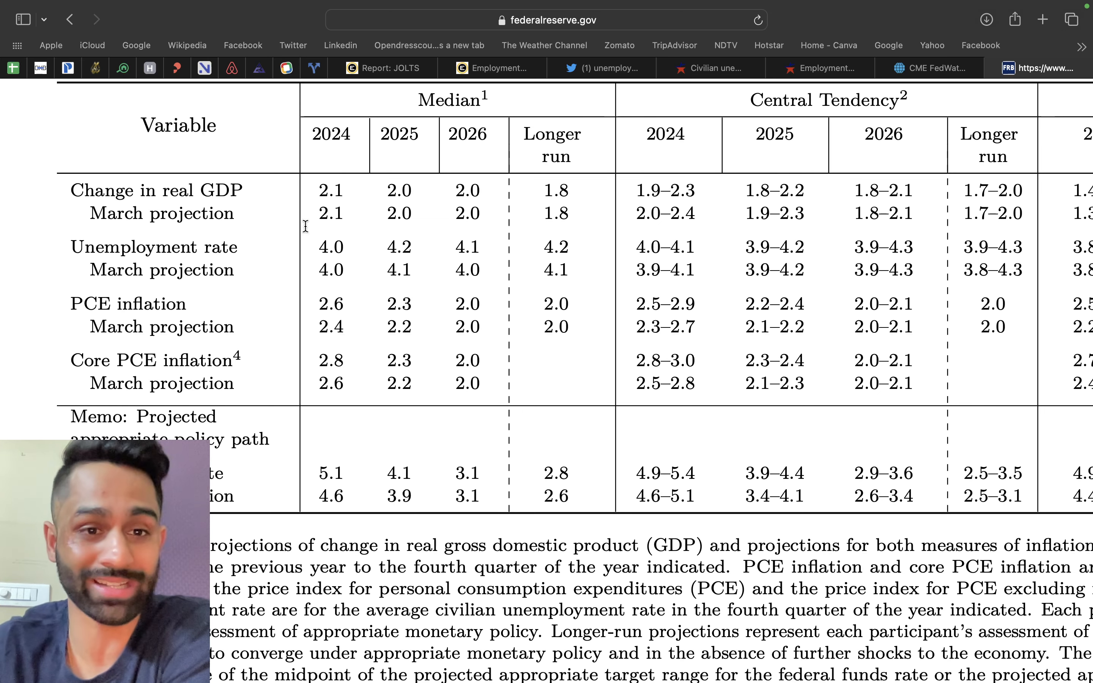
double_click(330, 247)
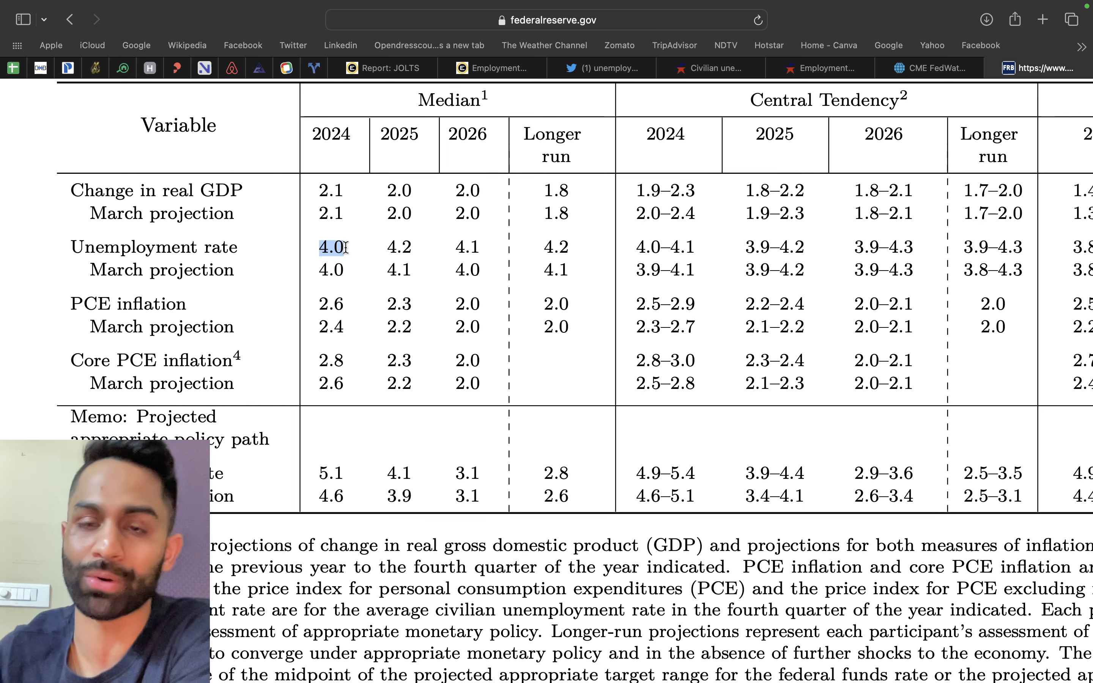
scroll(down, 3)
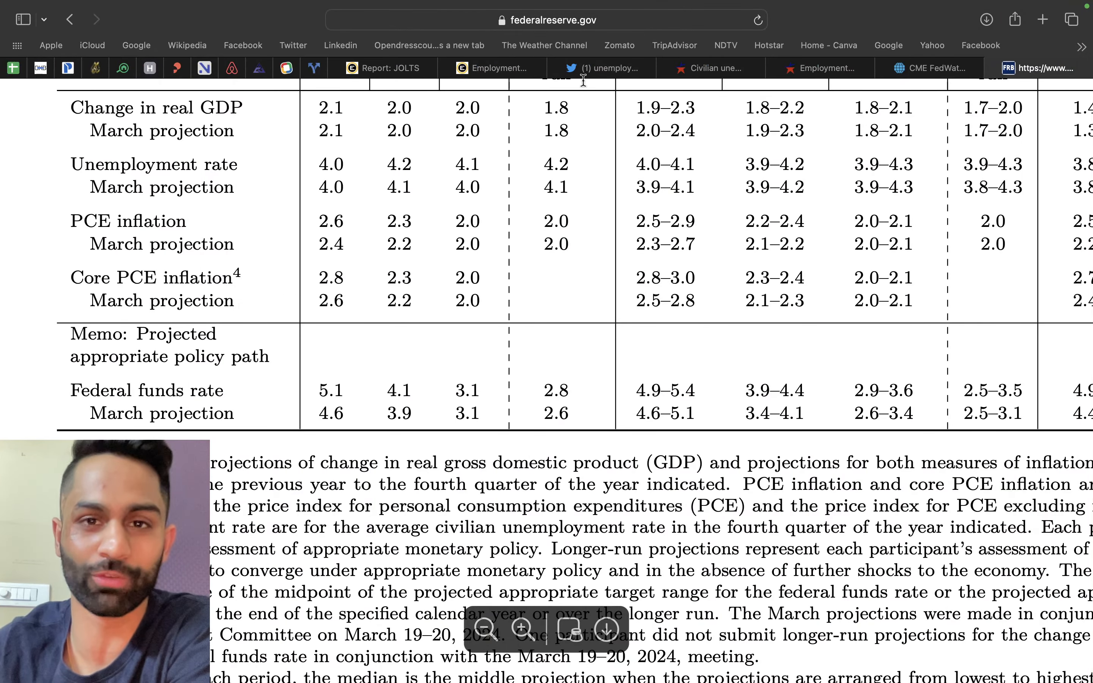
Read the RenMac post on unemployment rising to 4.1, then move to CME FedWatch.
click(603, 68)
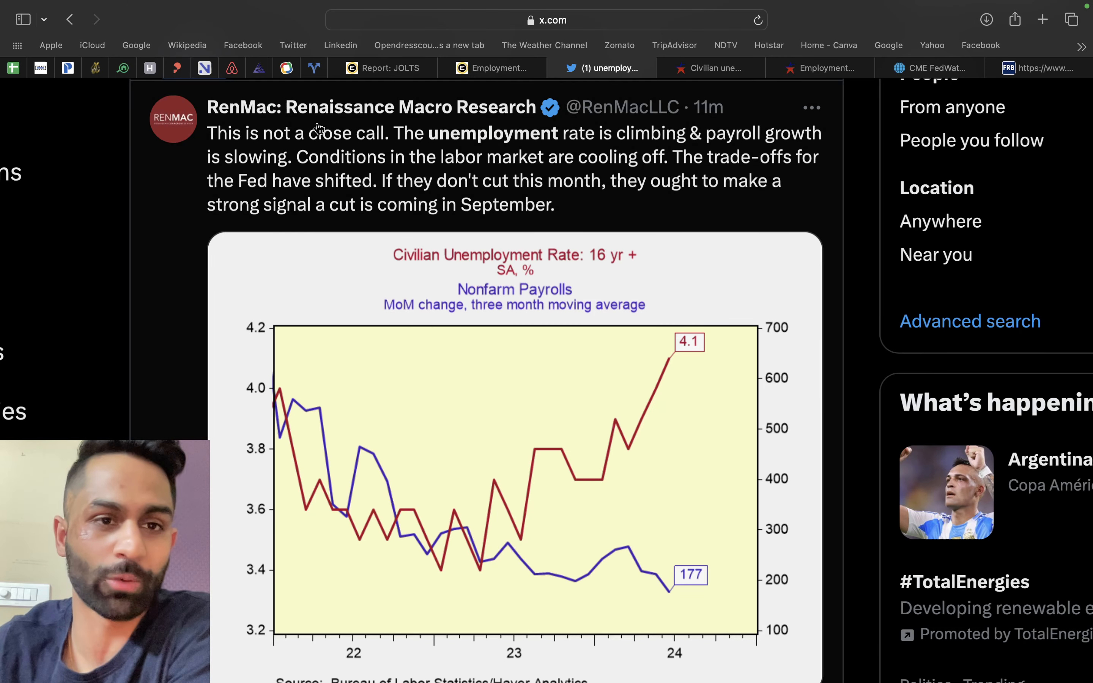
mouse_move(345, 311)
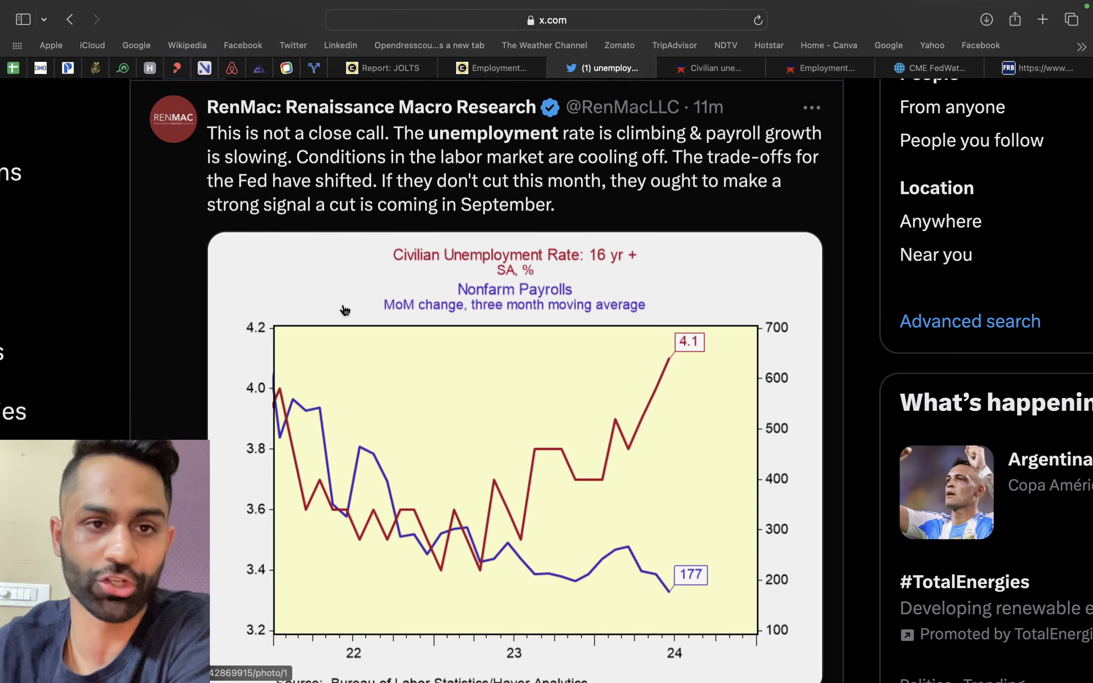
scroll(down, 3)
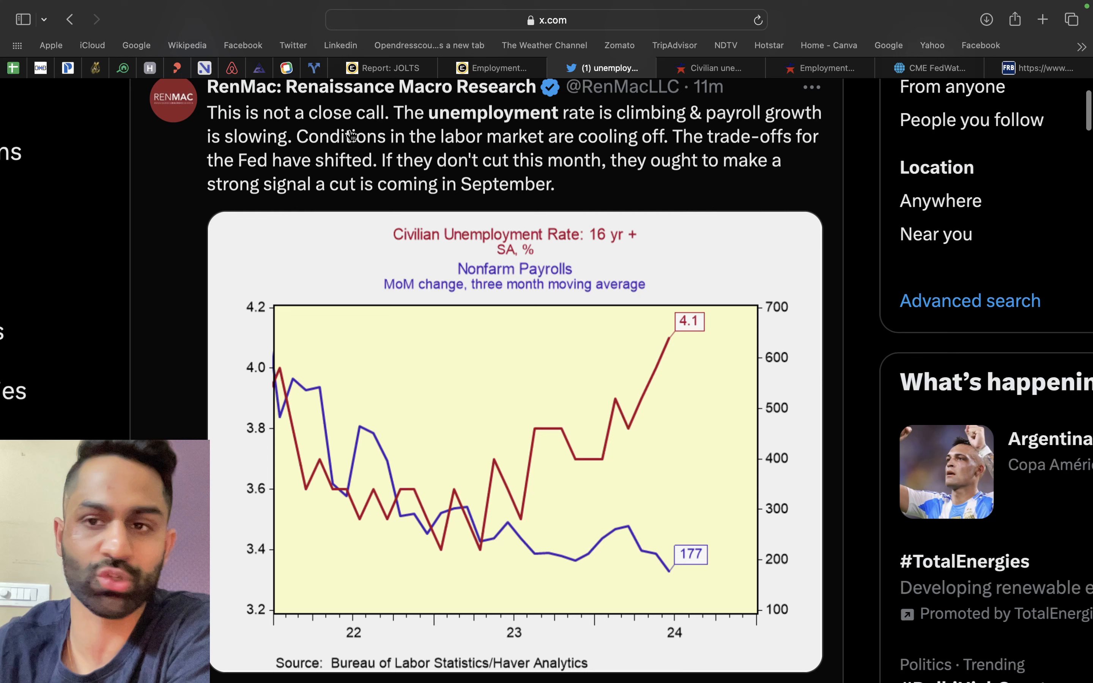
mouse_move(613, 132)
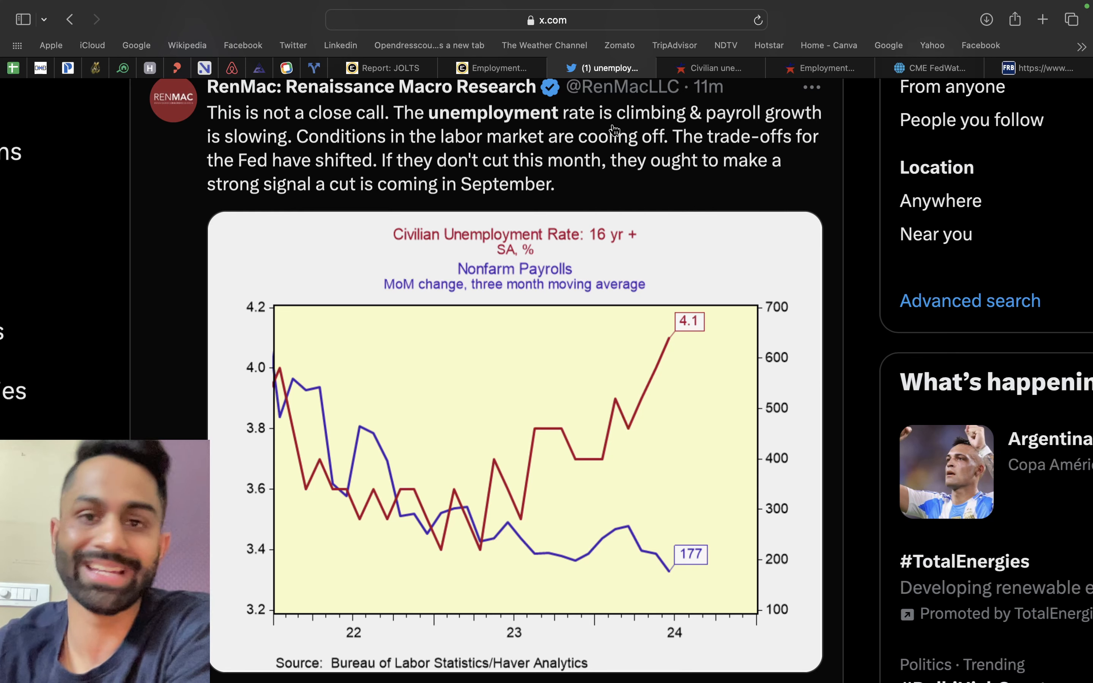
mouse_move(243, 155)
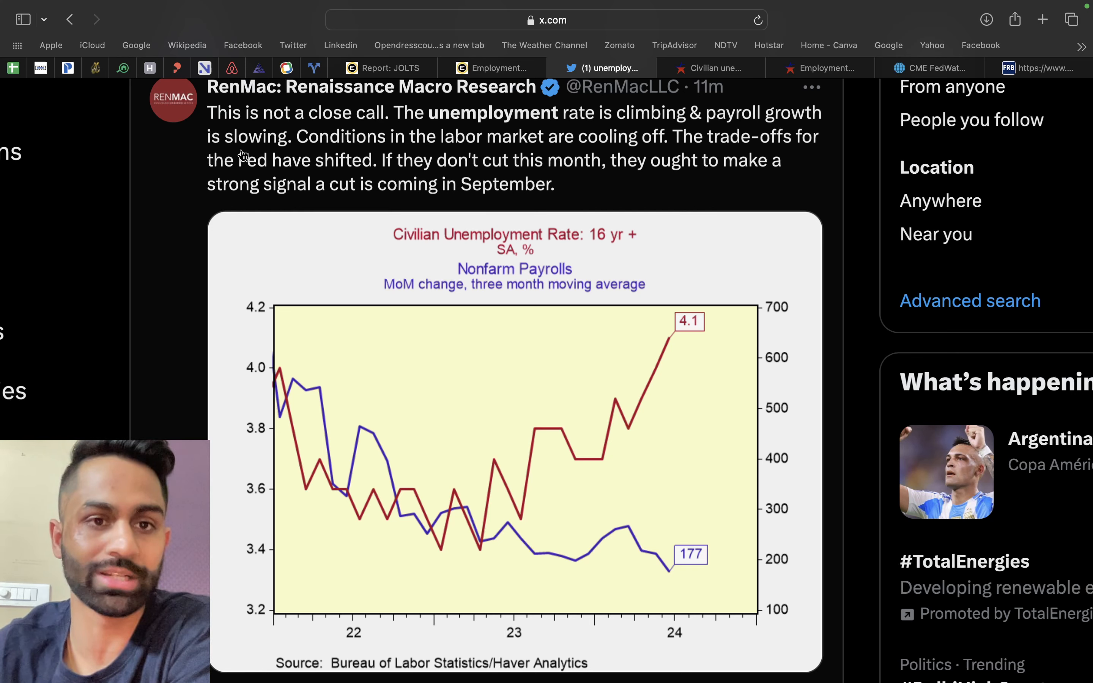
mouse_move(517, 146)
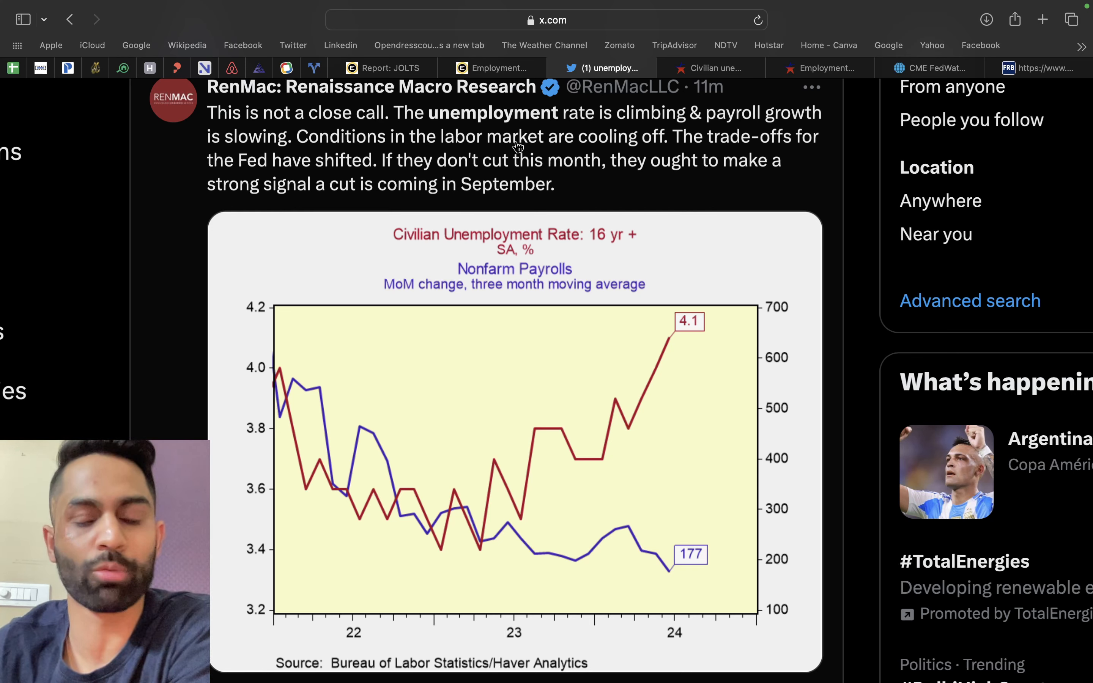
mouse_move(470, 164)
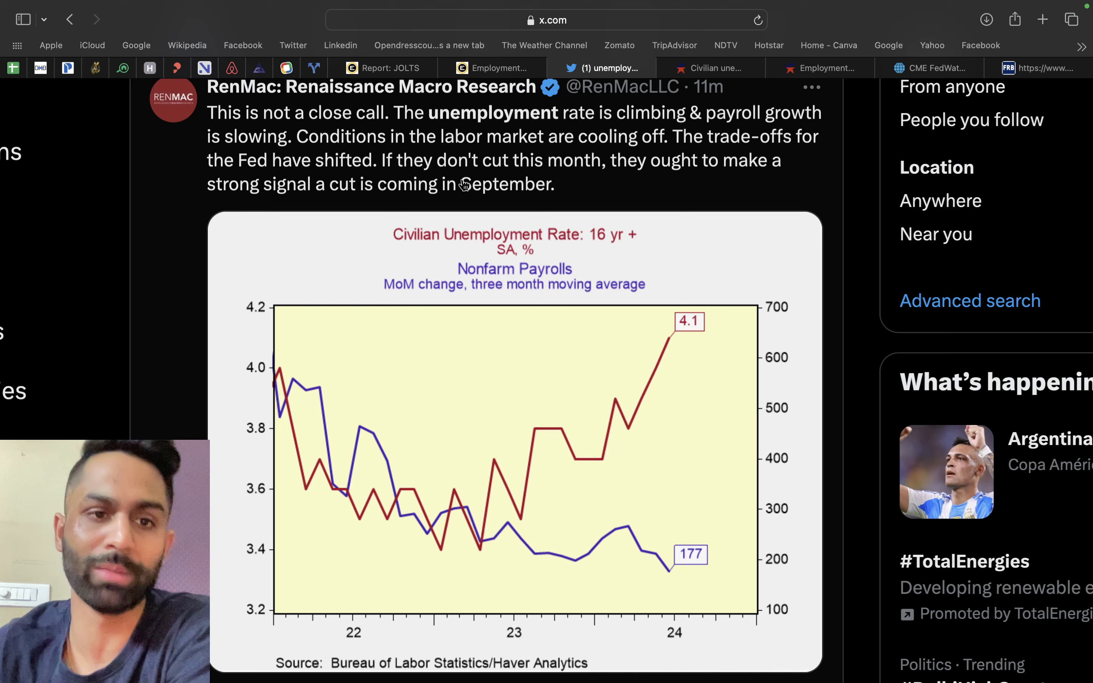
mouse_move(372, 208)
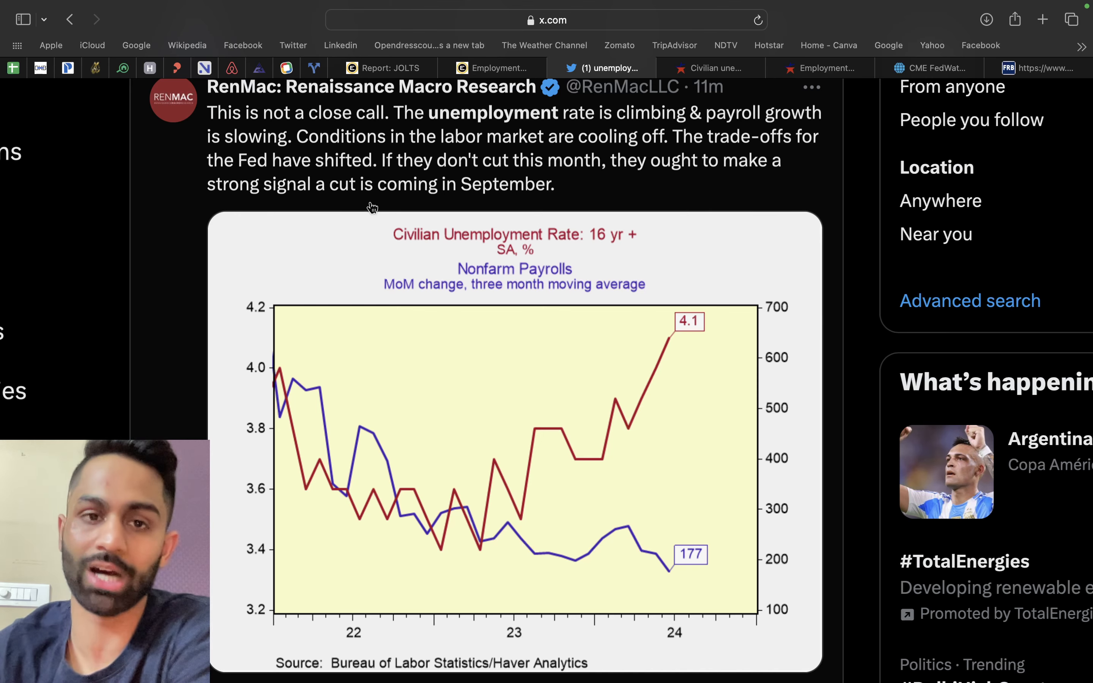
click(929, 67)
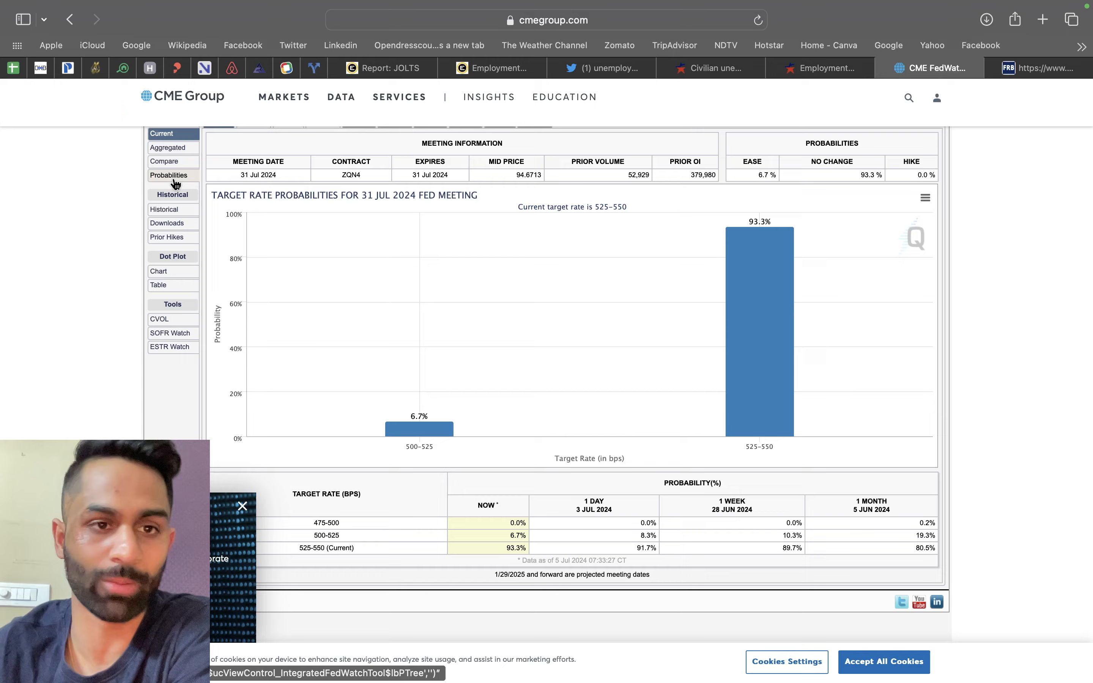
Show the FedWatch conditional and aggregated meeting probability tables through 2025.
click(168, 176)
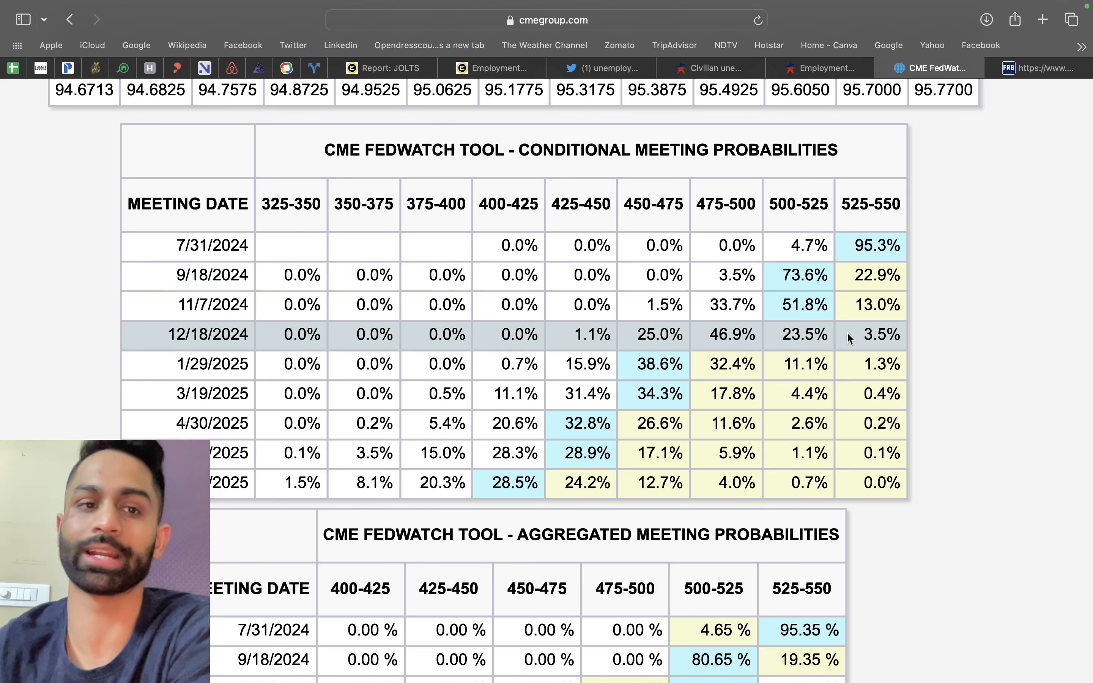
mouse_move(797, 354)
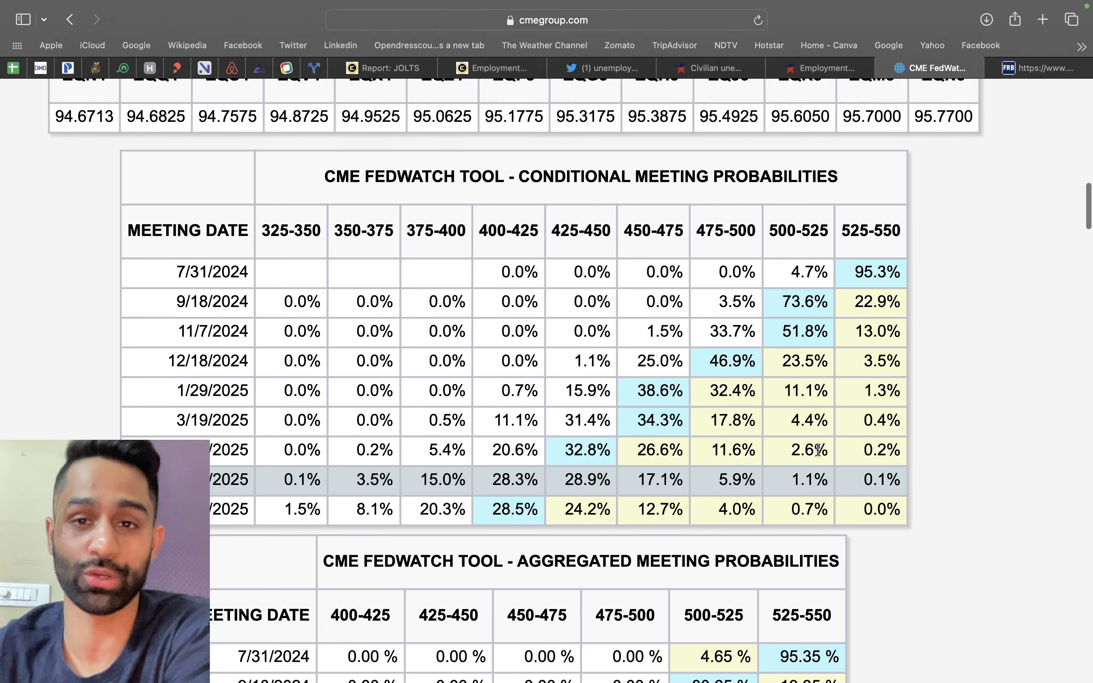
Check the BLS CPI page noting June 2024 data due July 11, 2024.
click(709, 67)
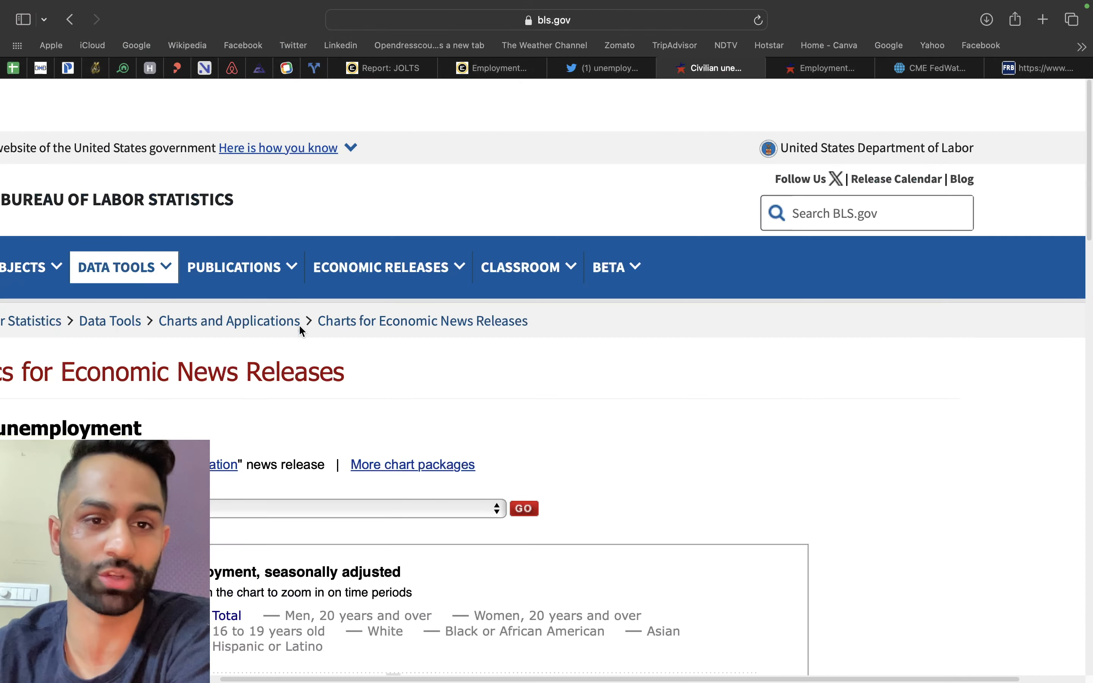
scroll(up, 3)
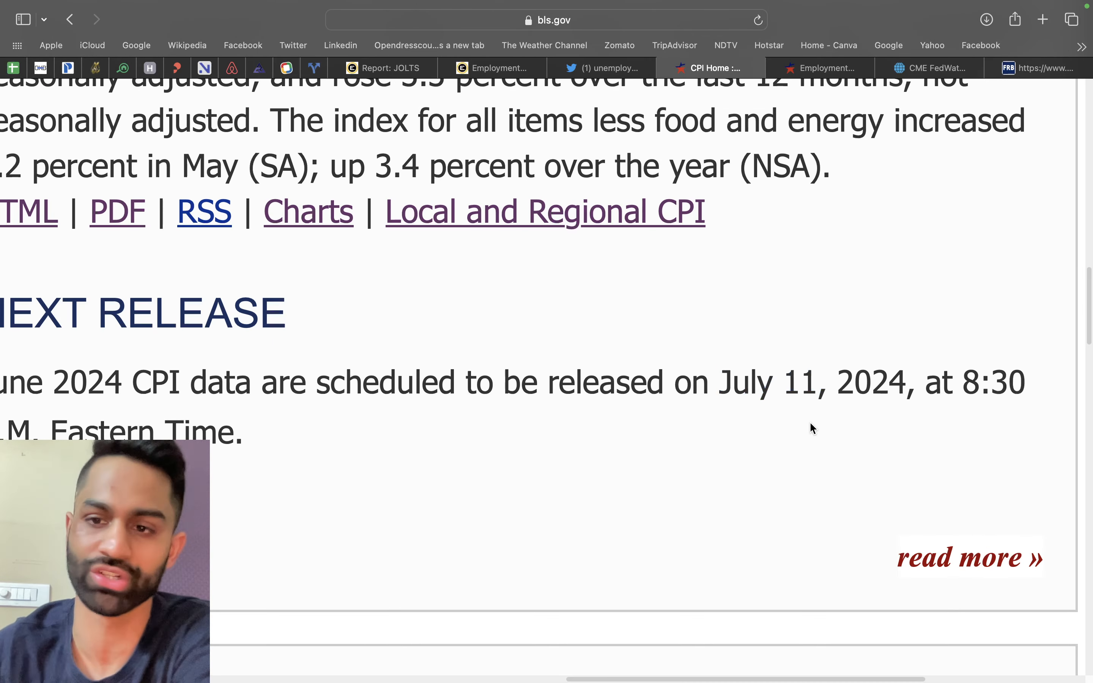
scroll(down, 3)
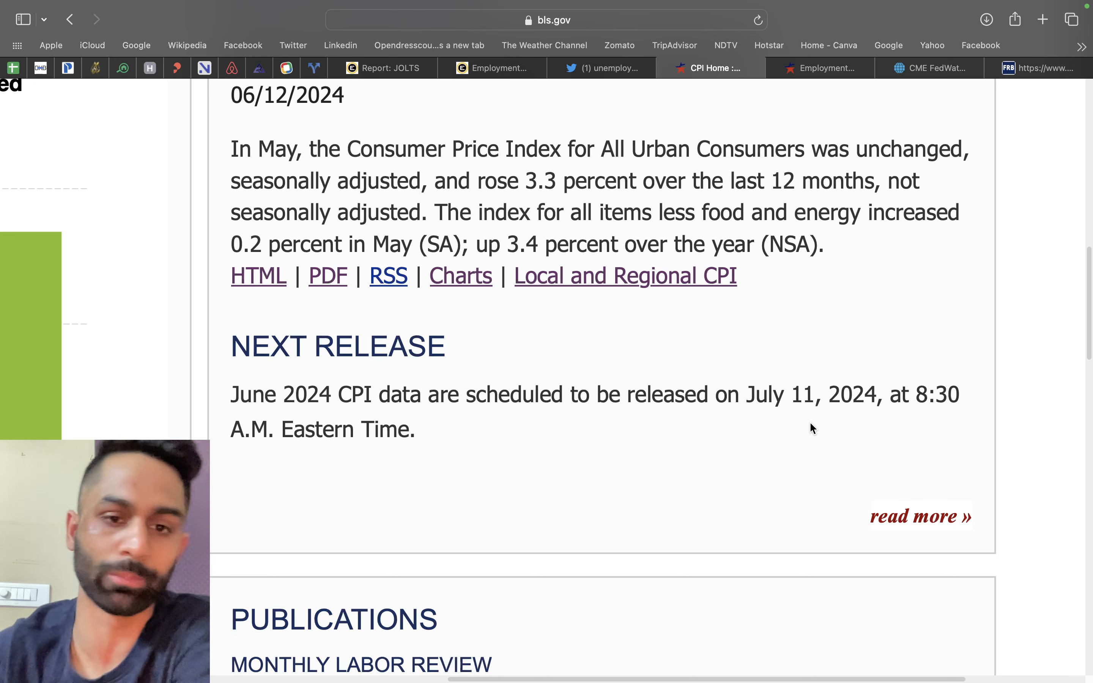
mouse_move(765, 450)
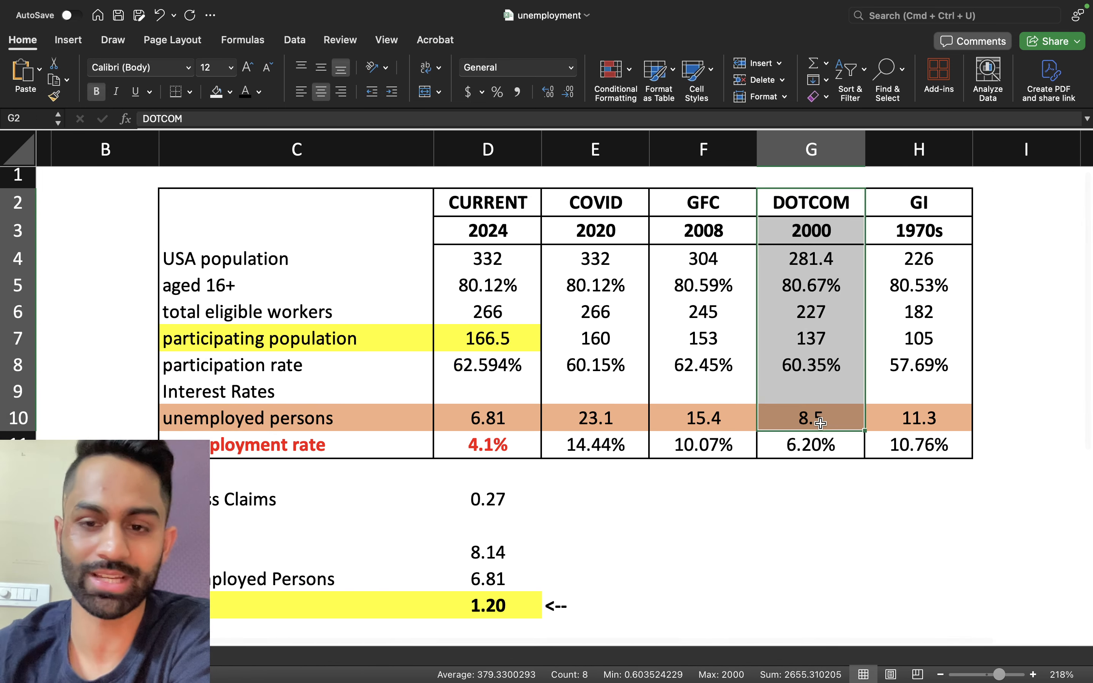
click(810, 418)
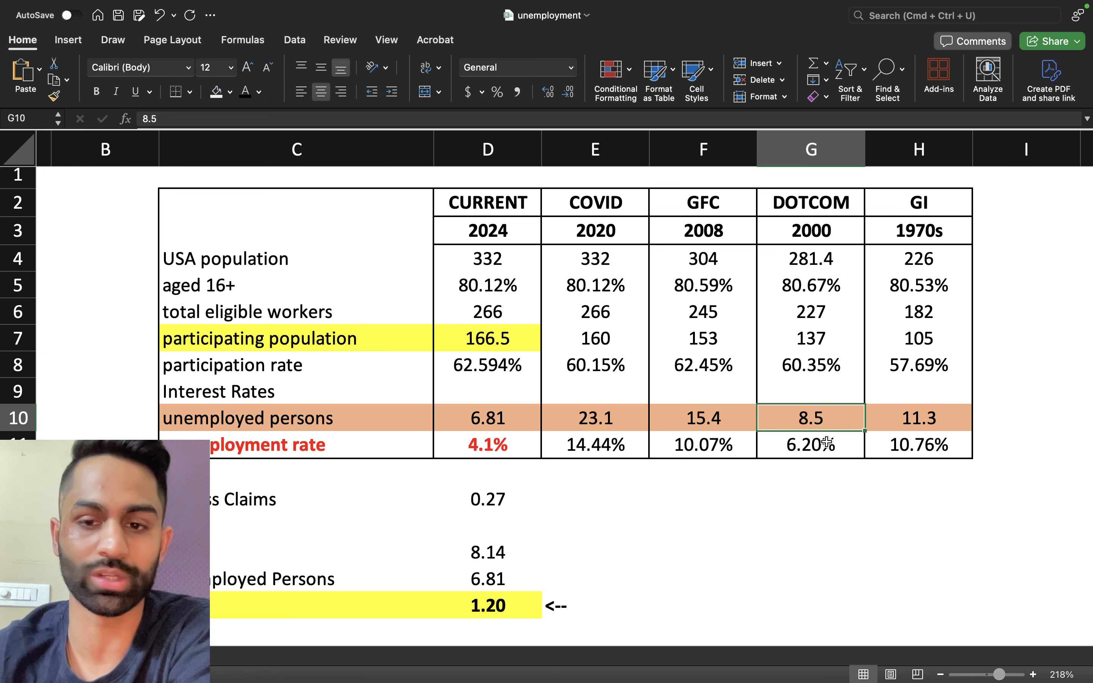
click(810, 445)
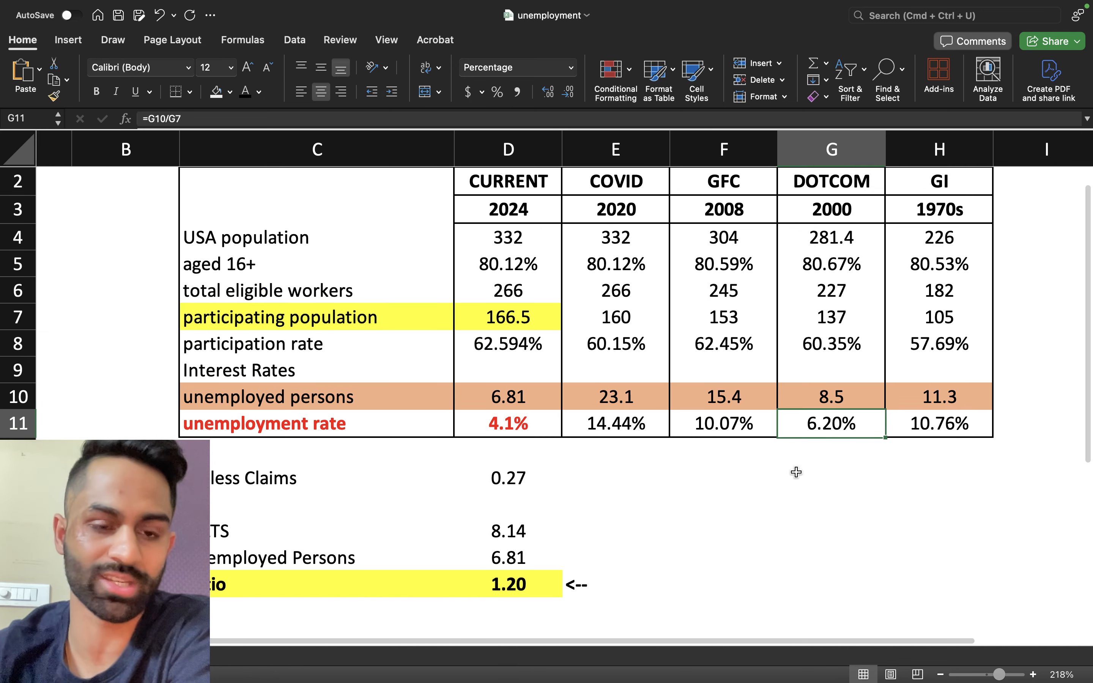
click(541, 527)
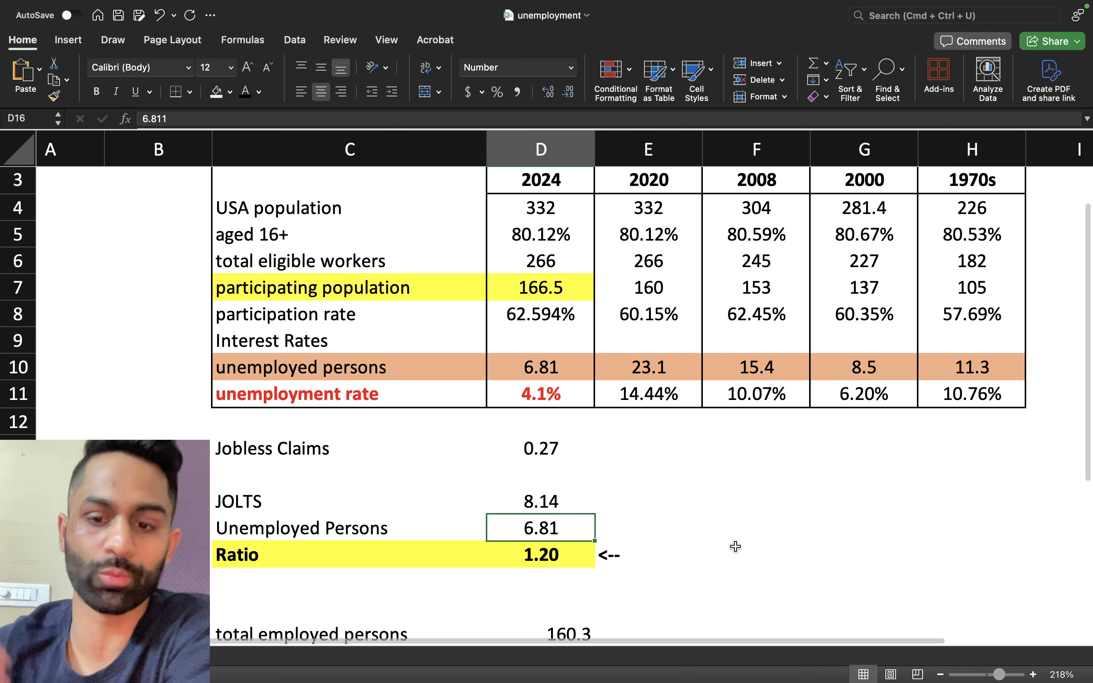
text(8.50)
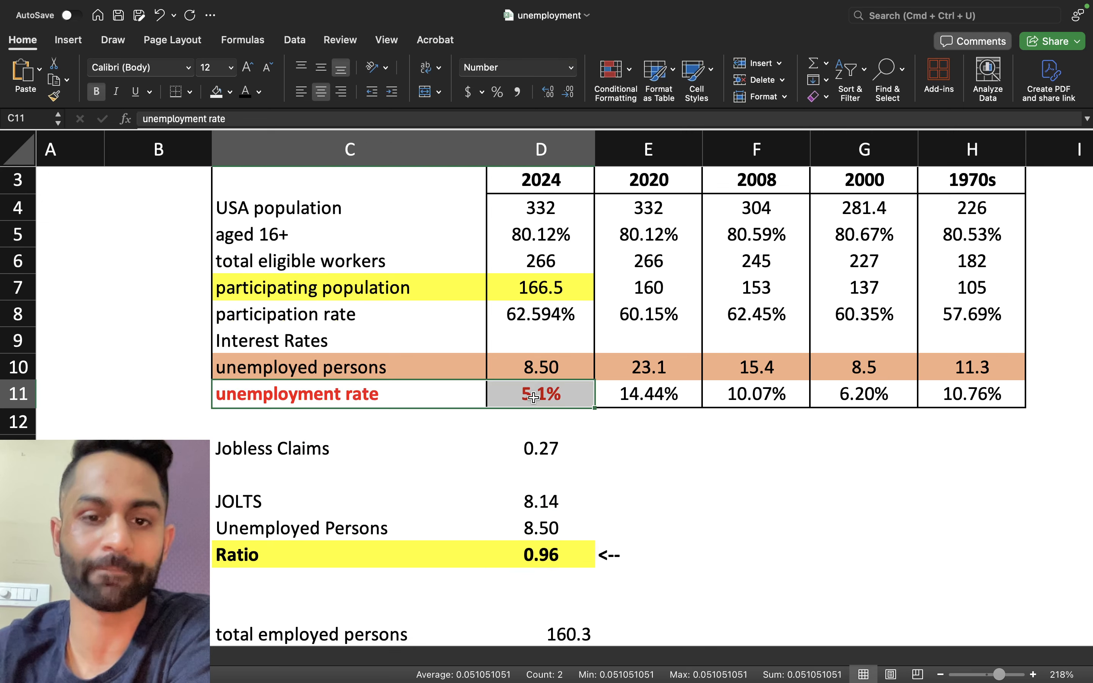
click(539, 394)
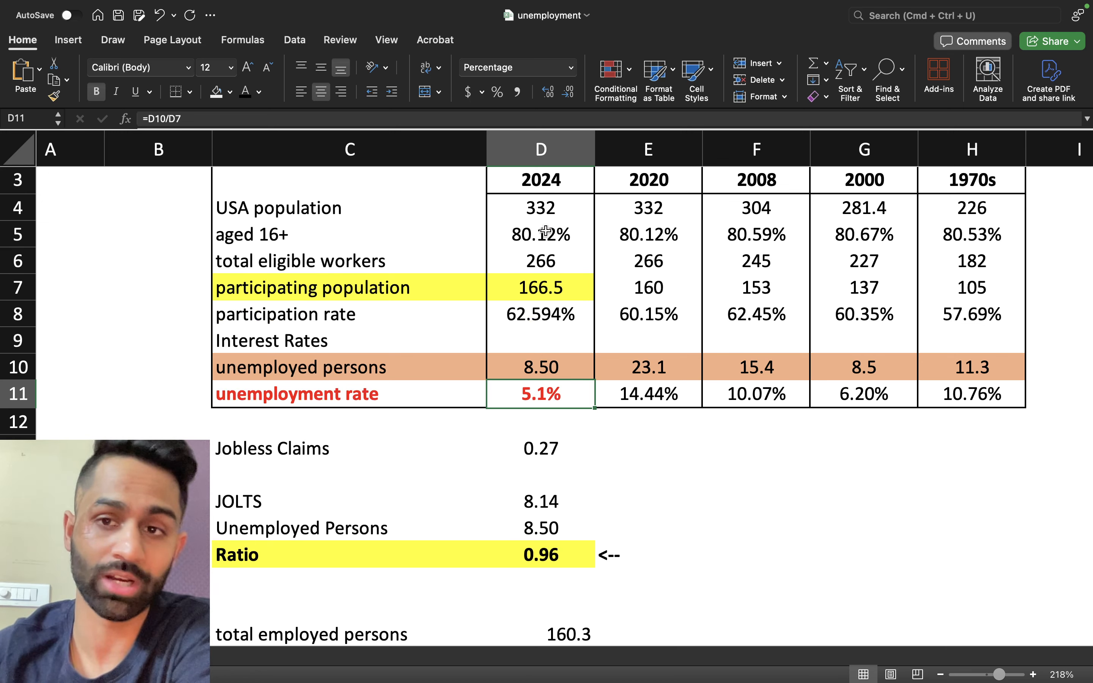
mouse_move(829, 274)
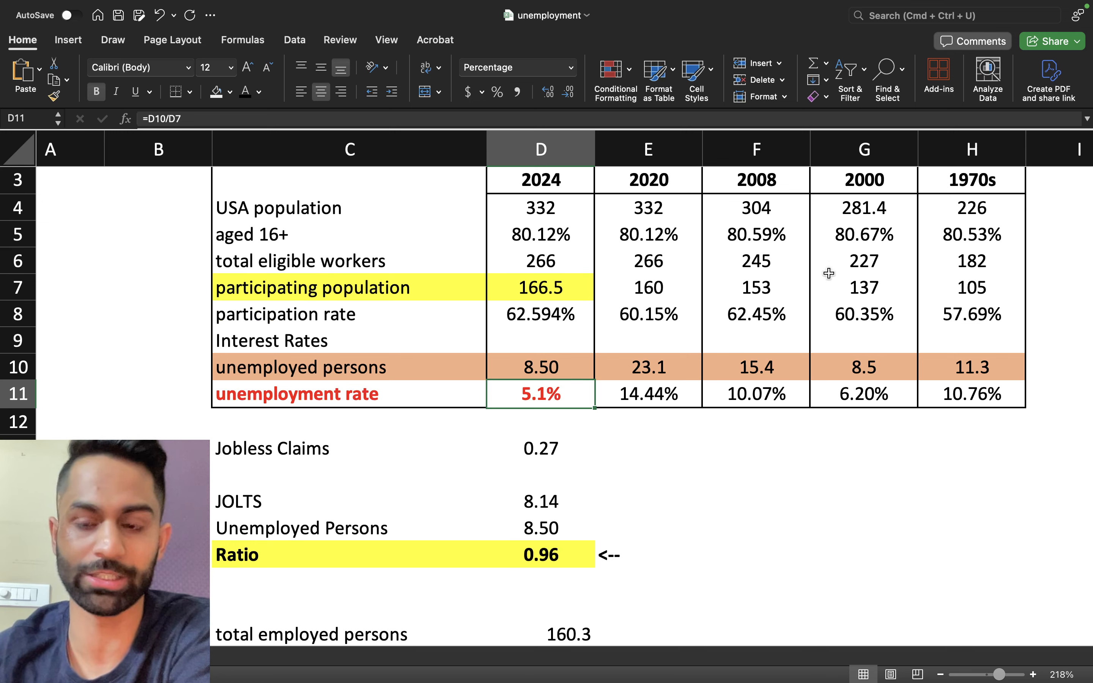
click(864, 261)
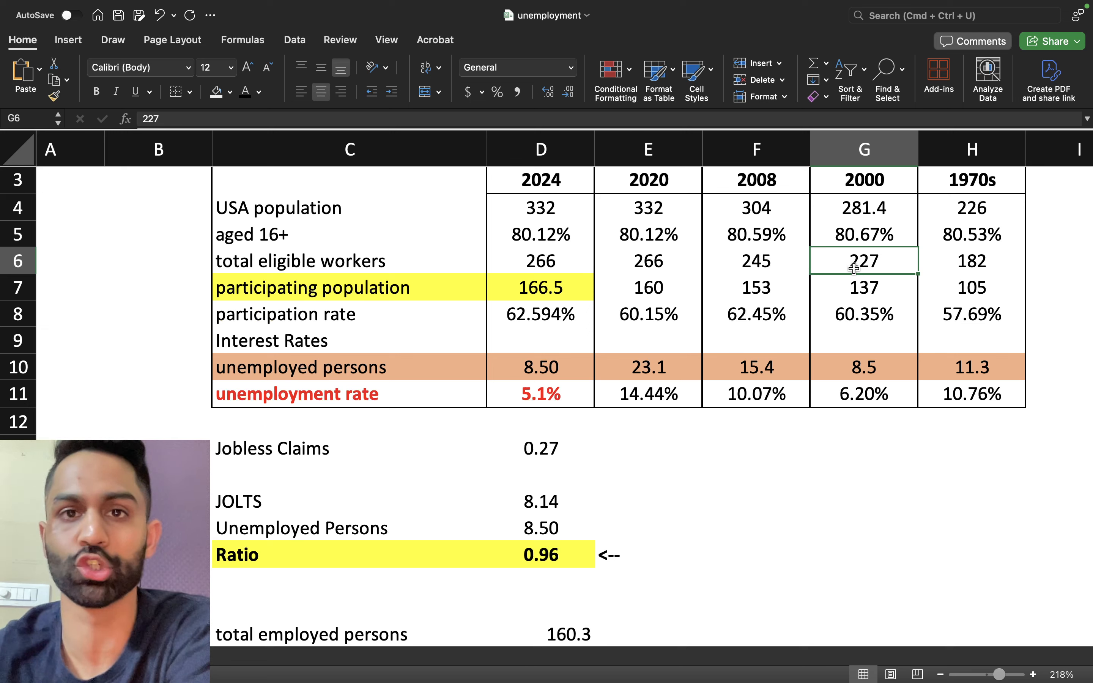
click(541, 261)
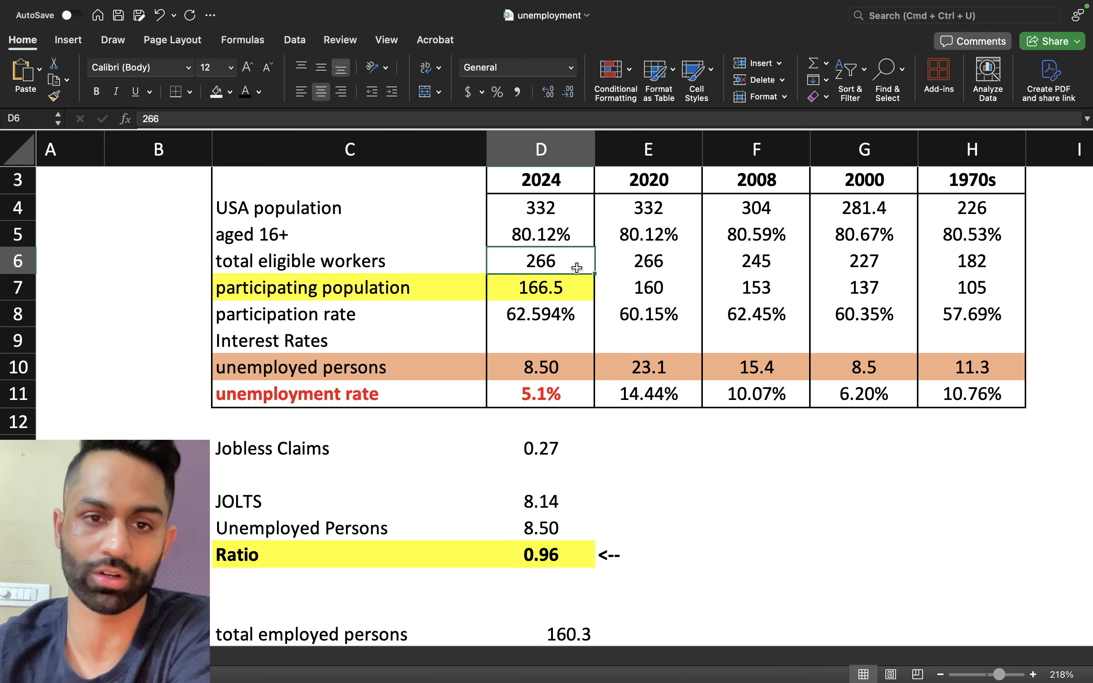
click(862, 287)
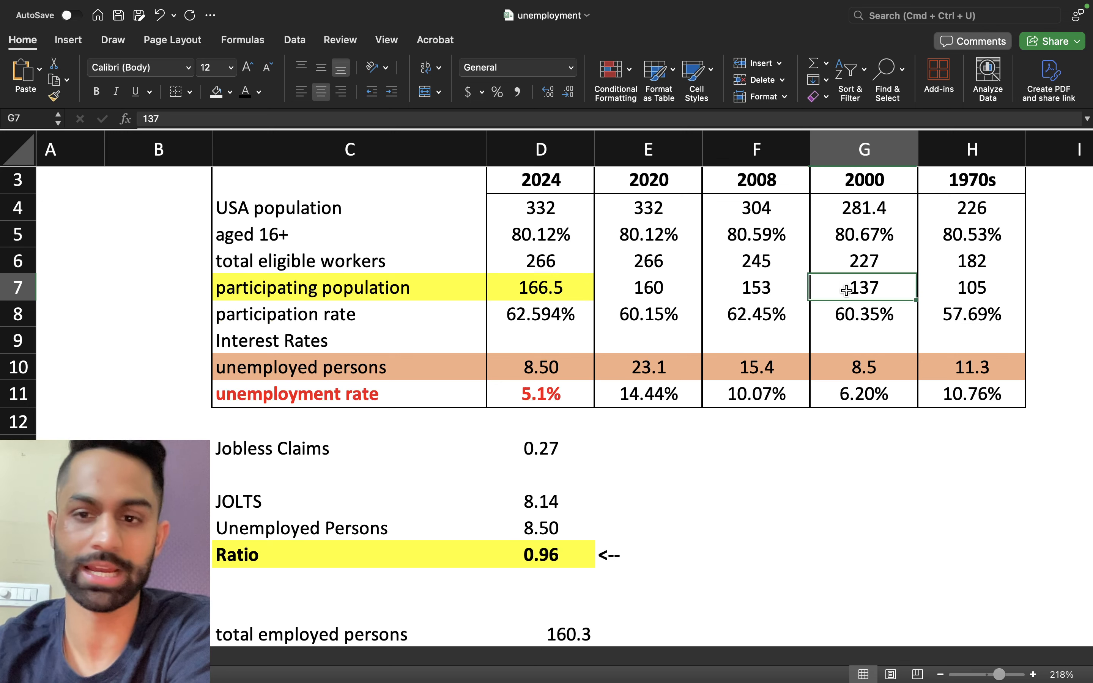
mouse_move(566, 276)
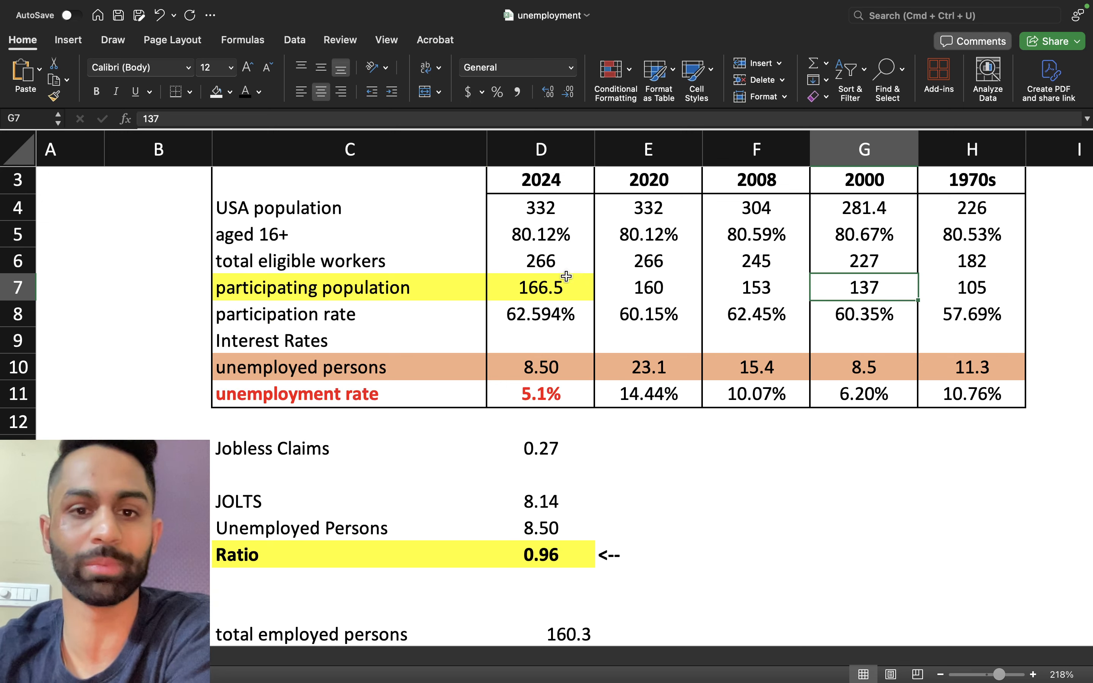
click(541, 286)
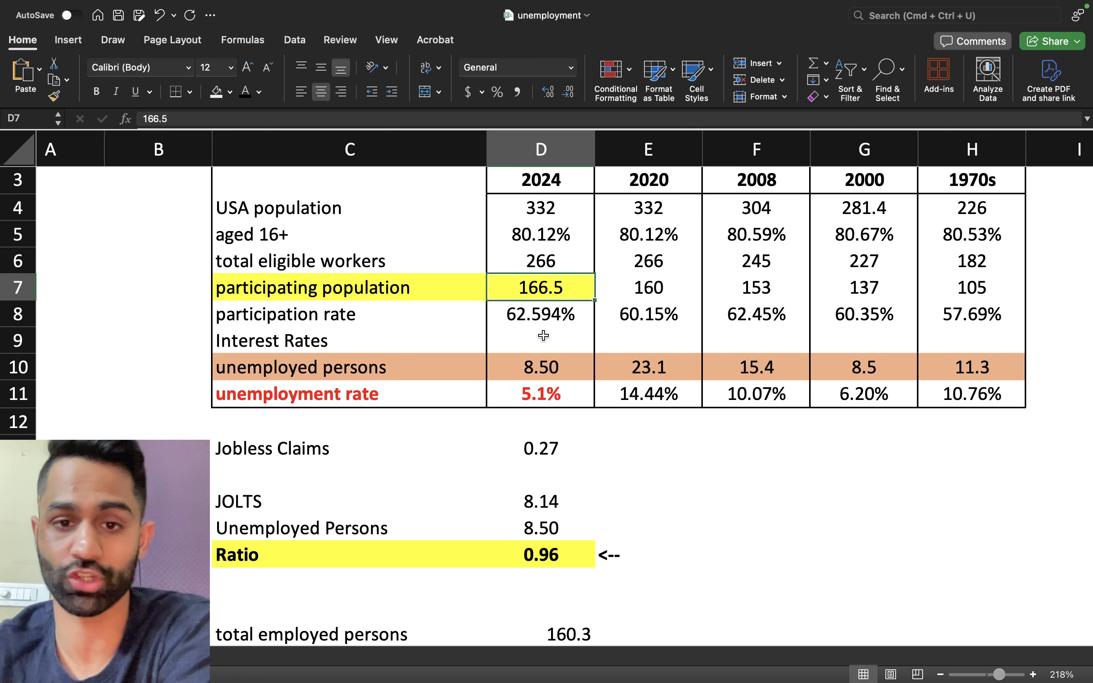
click(541, 367)
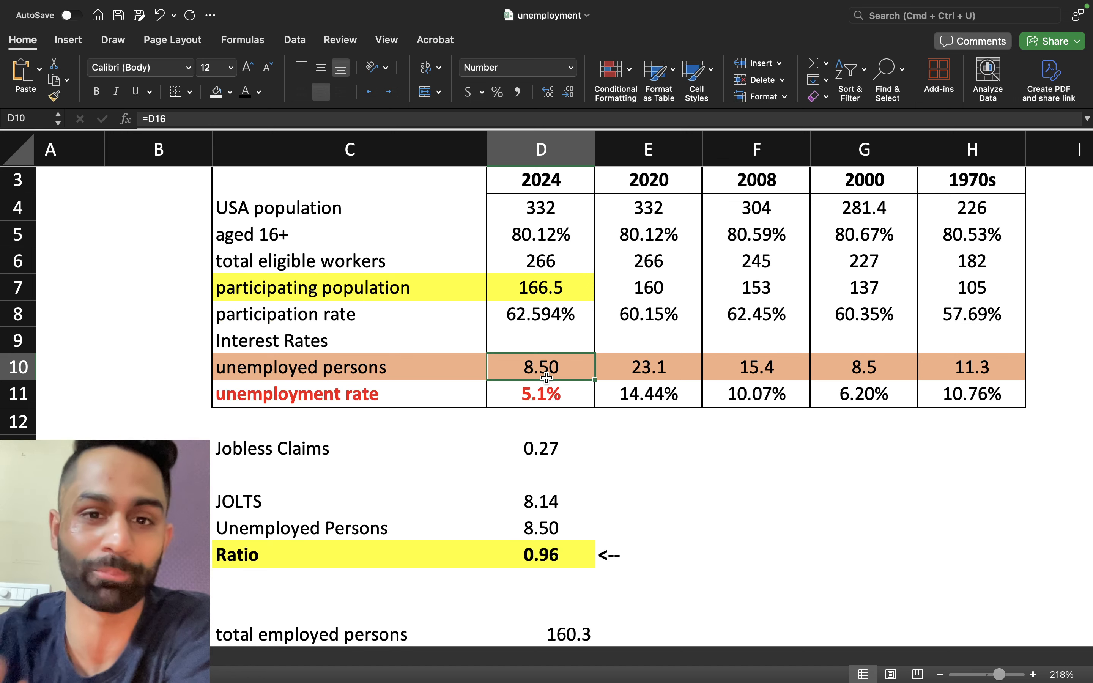
click(540, 394)
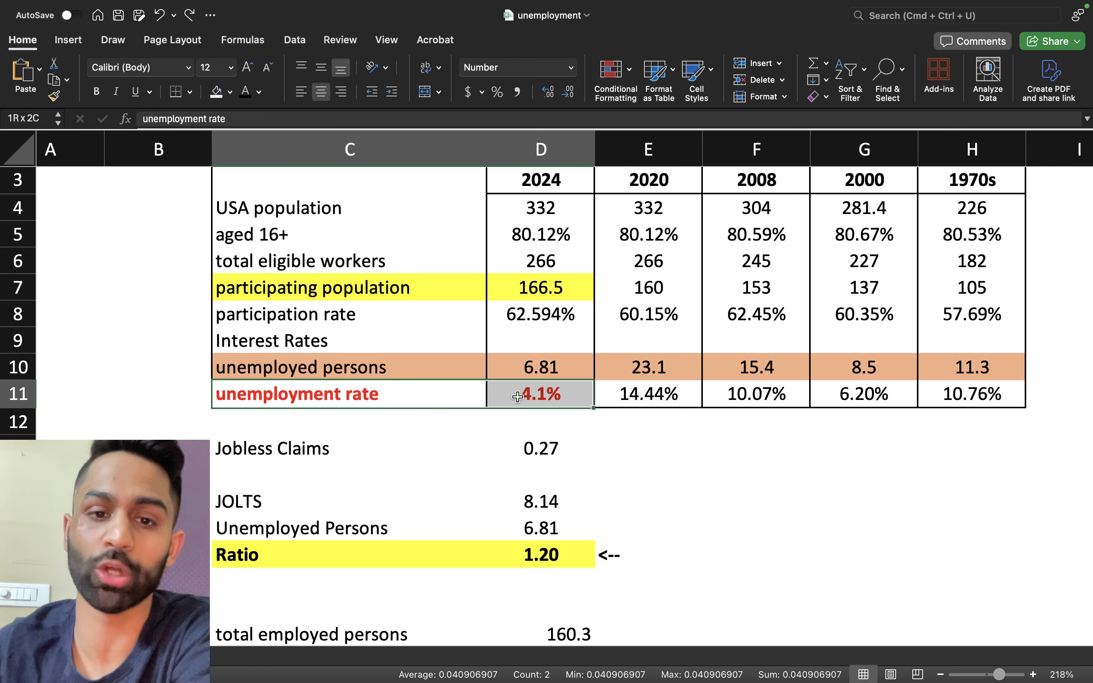
click(540, 394)
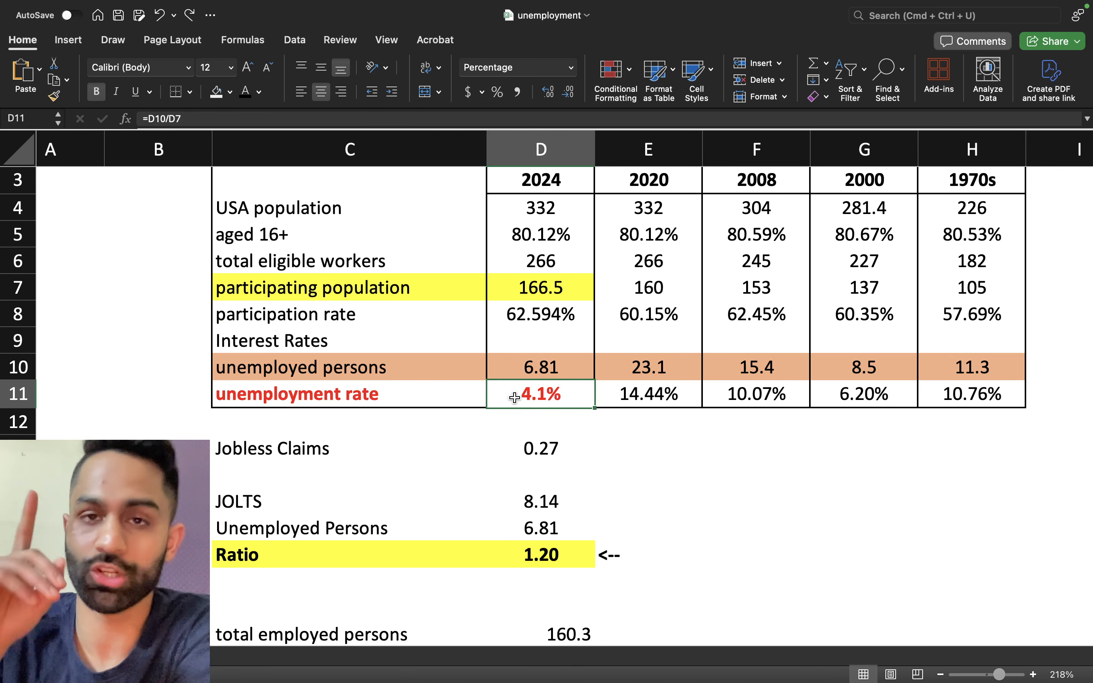
click(541, 367)
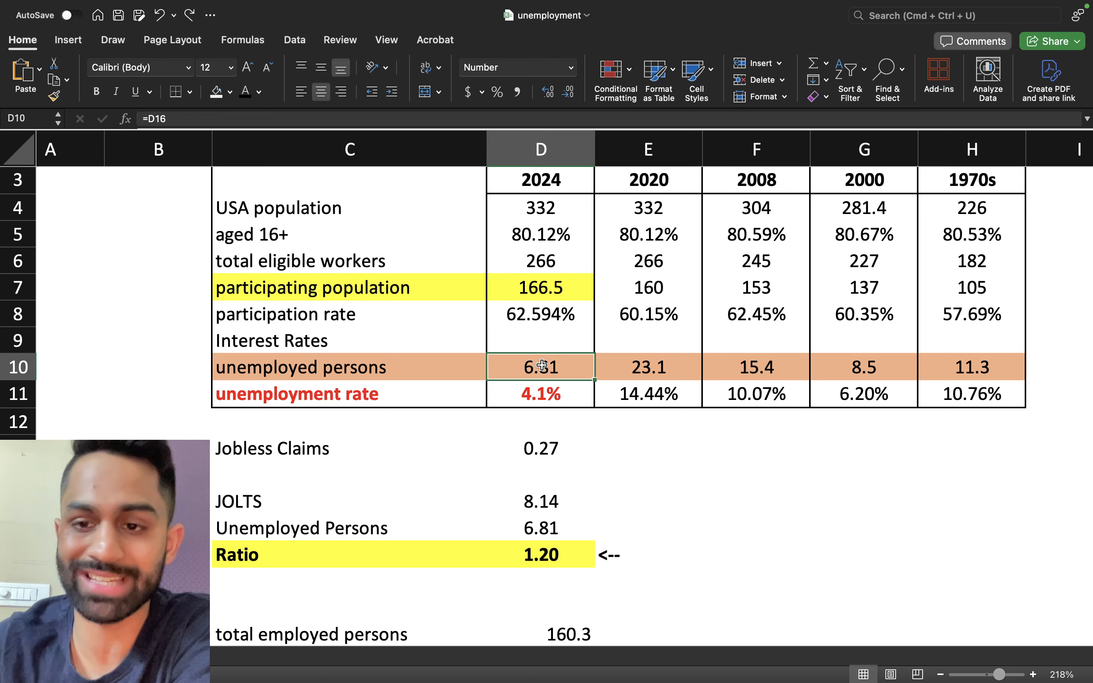
click(863, 367)
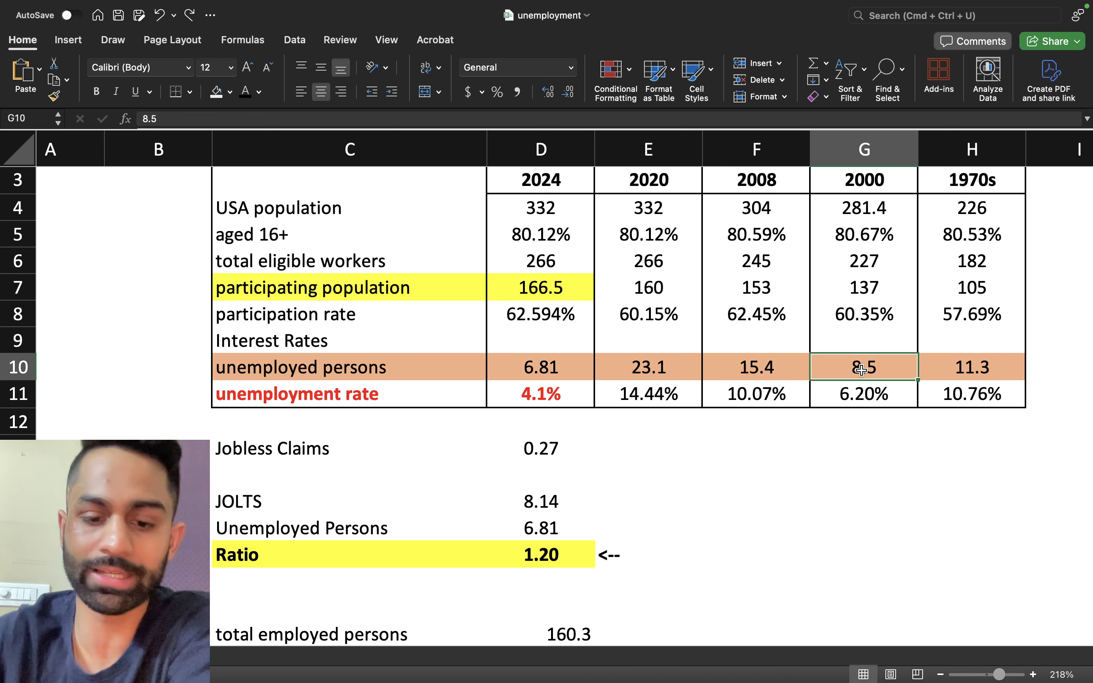
text(6.81)
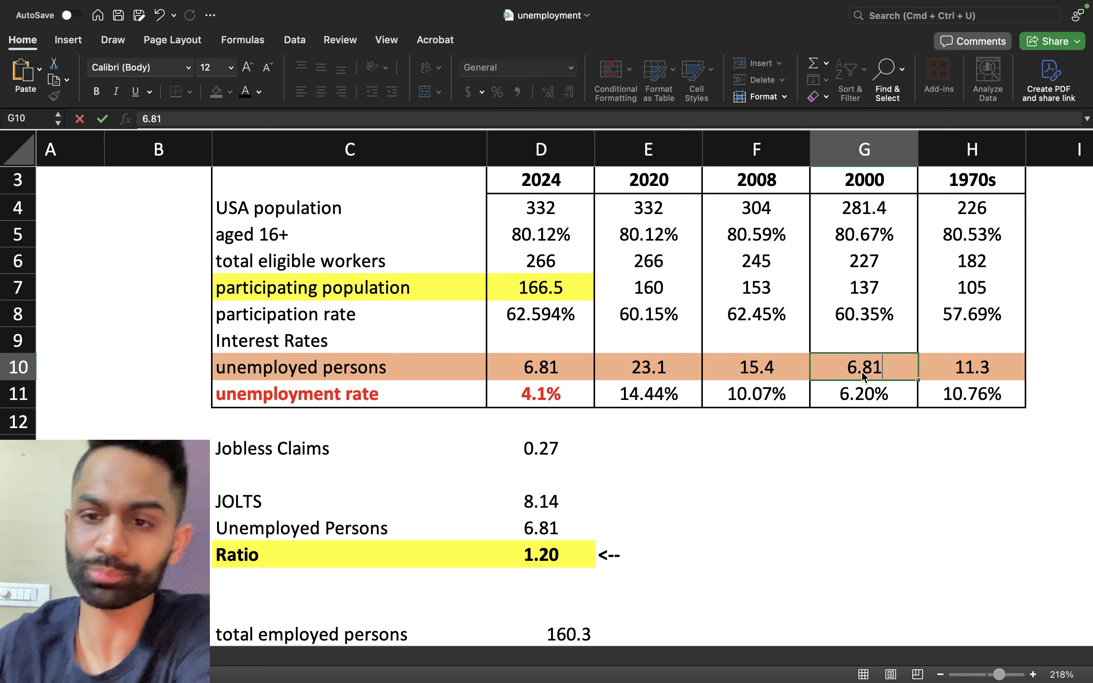
click(864, 394)
text(6)
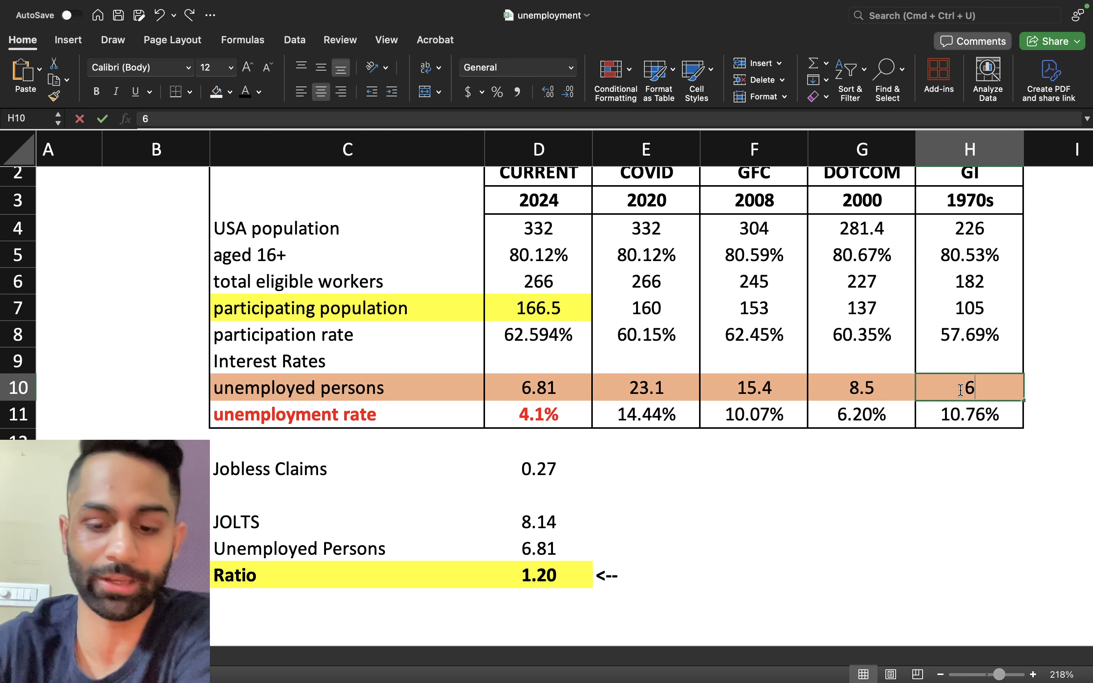
text(11.3)
key(Return)
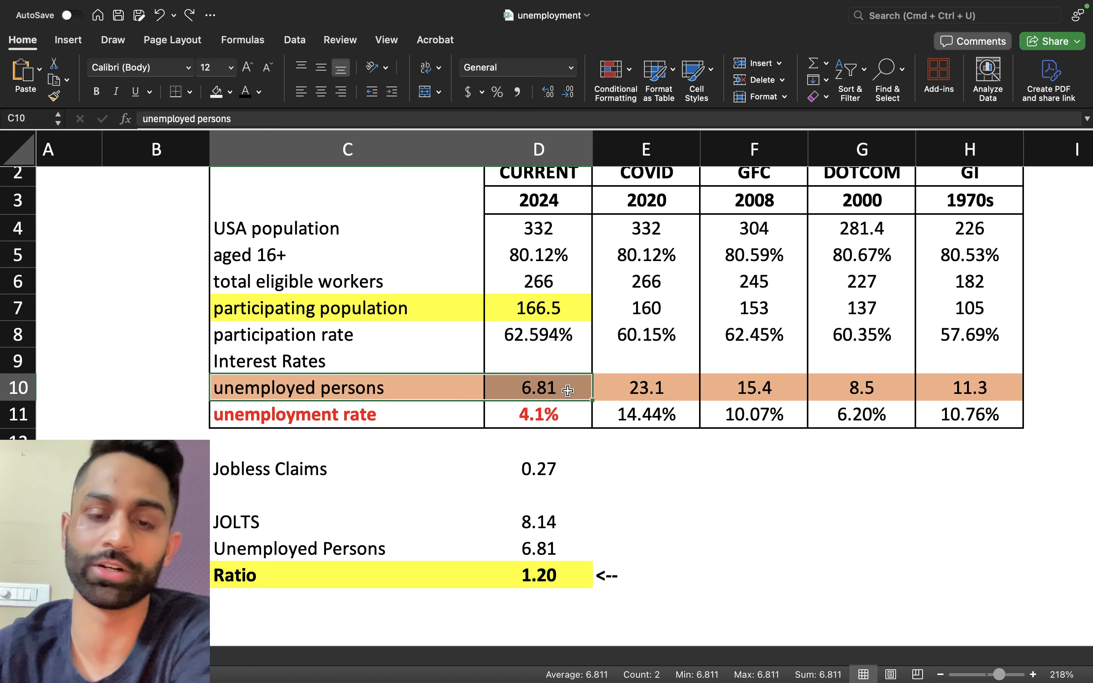
Bring up the Fed projections table with median unemployment 4.0, 4.2, 4.1.
click(537, 388)
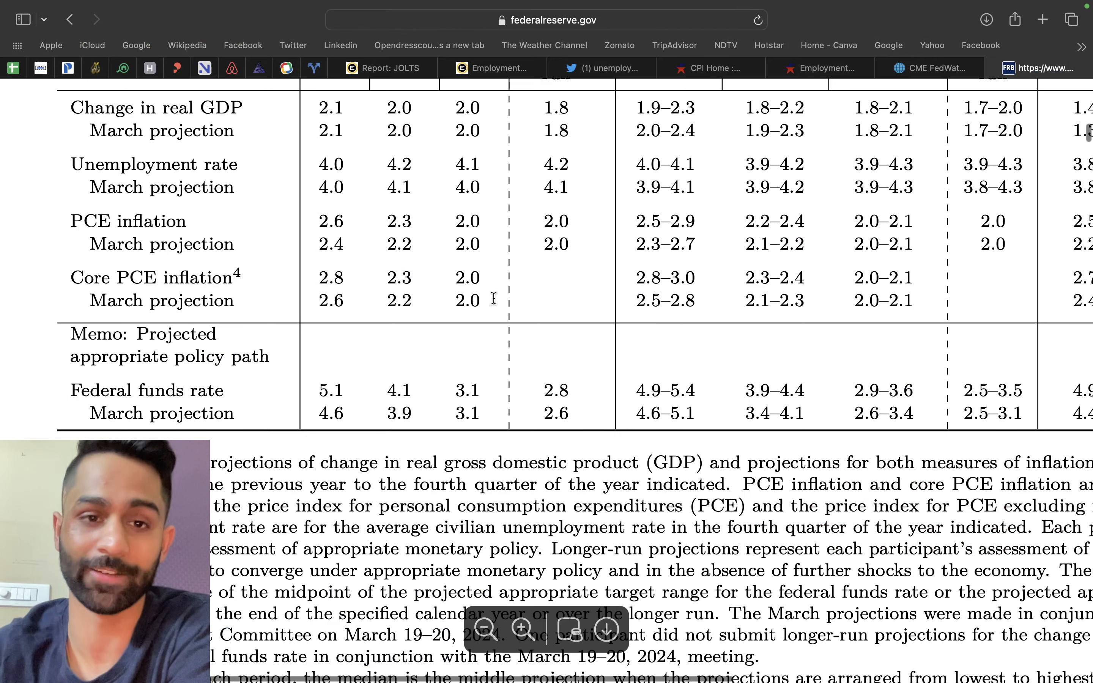
Move to the TradingView layout and make the Invesco QQQ Trust chart active.
scroll(up, 3)
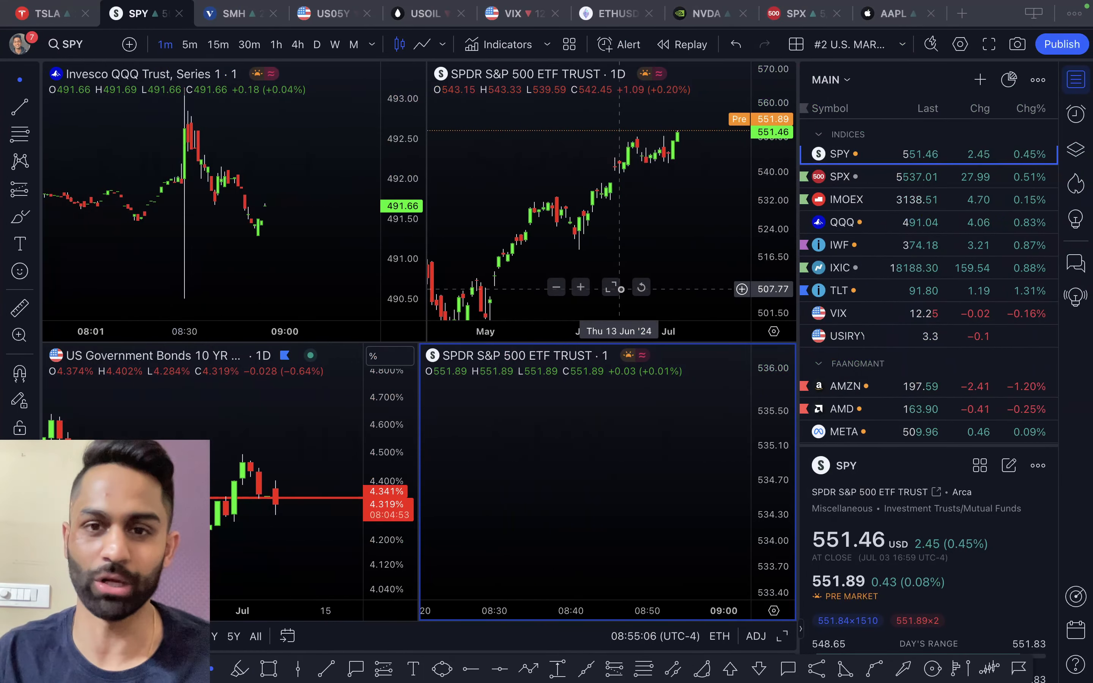
mouse_move(316, 184)
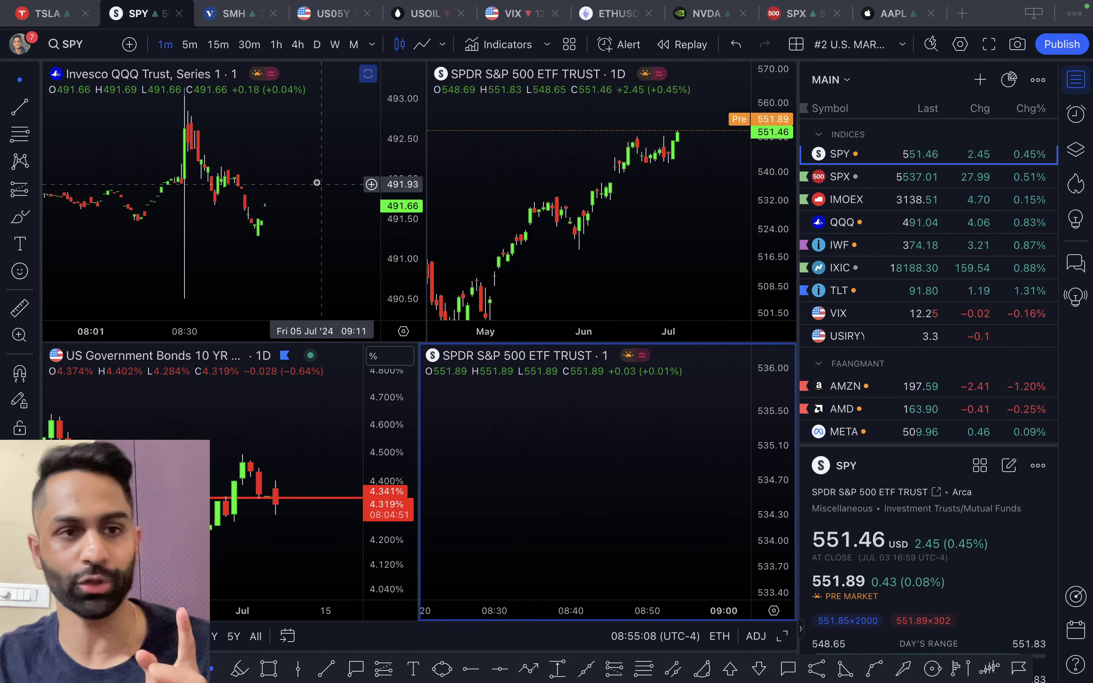
click(841, 222)
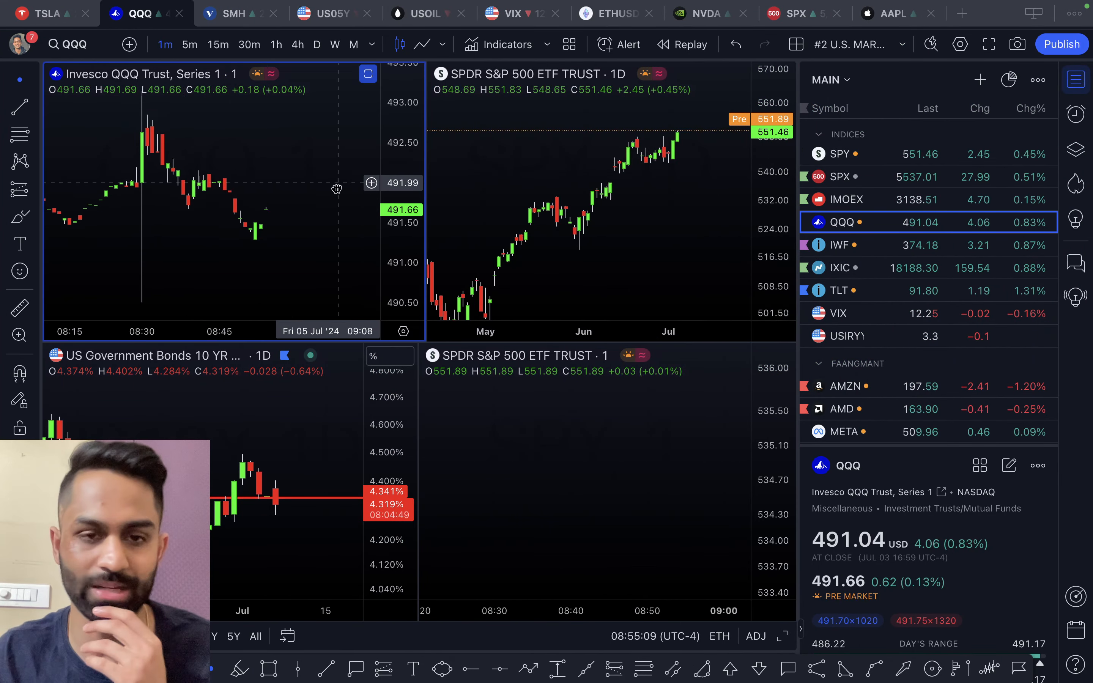